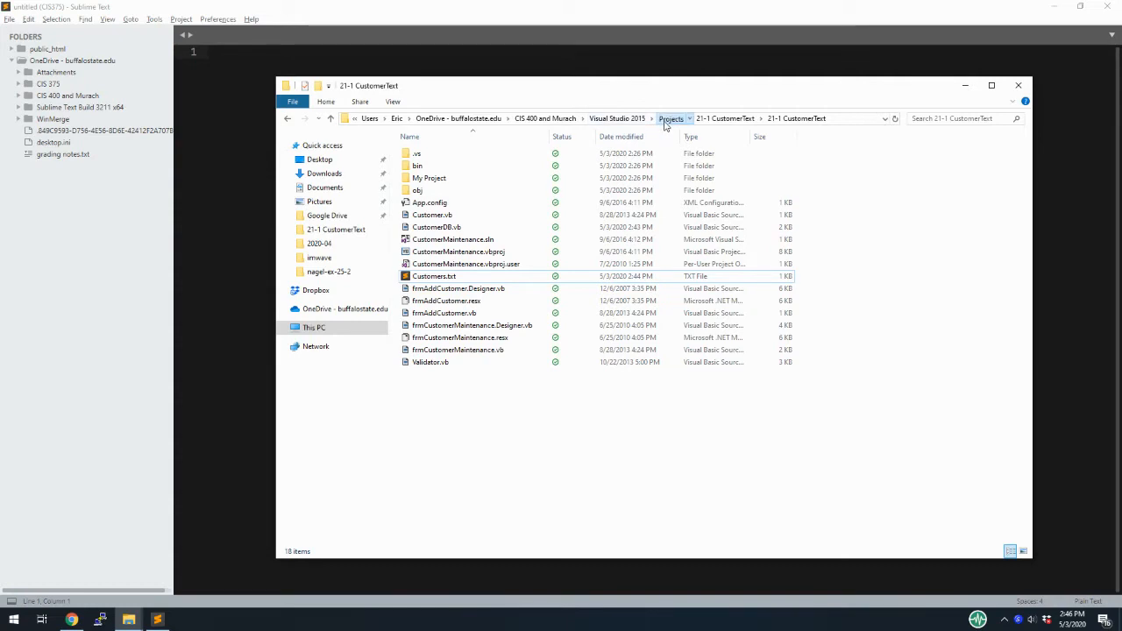
# - Rename the copied project folder in Projects to '21-2 CustomerBinary'
pyautogui.click(671, 119)
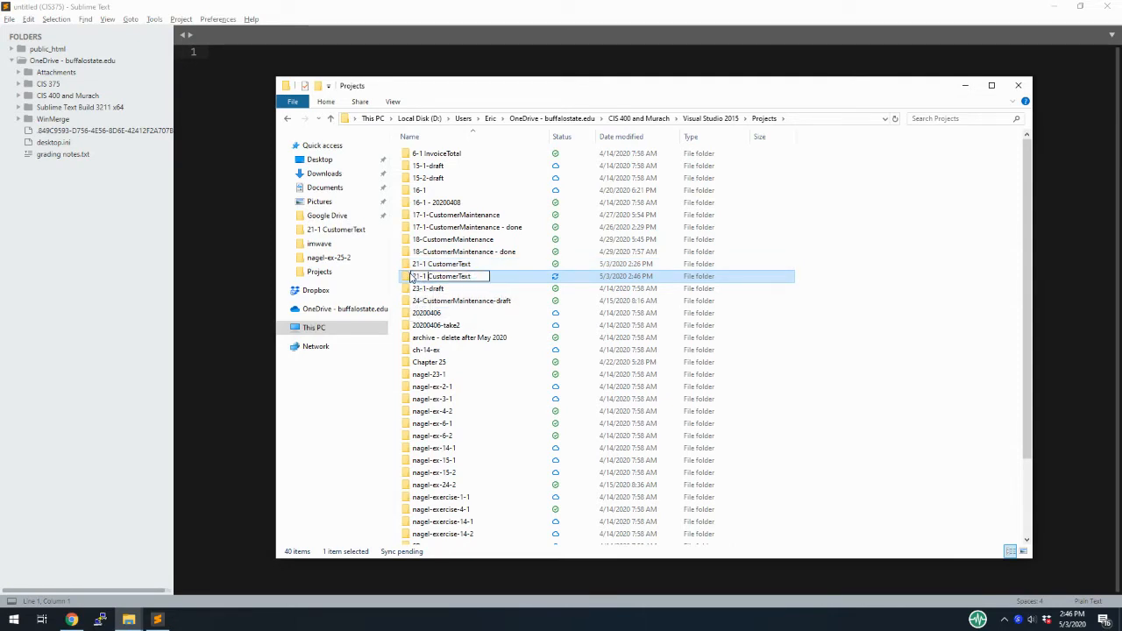
pyautogui.write('21-2 CustomerText')
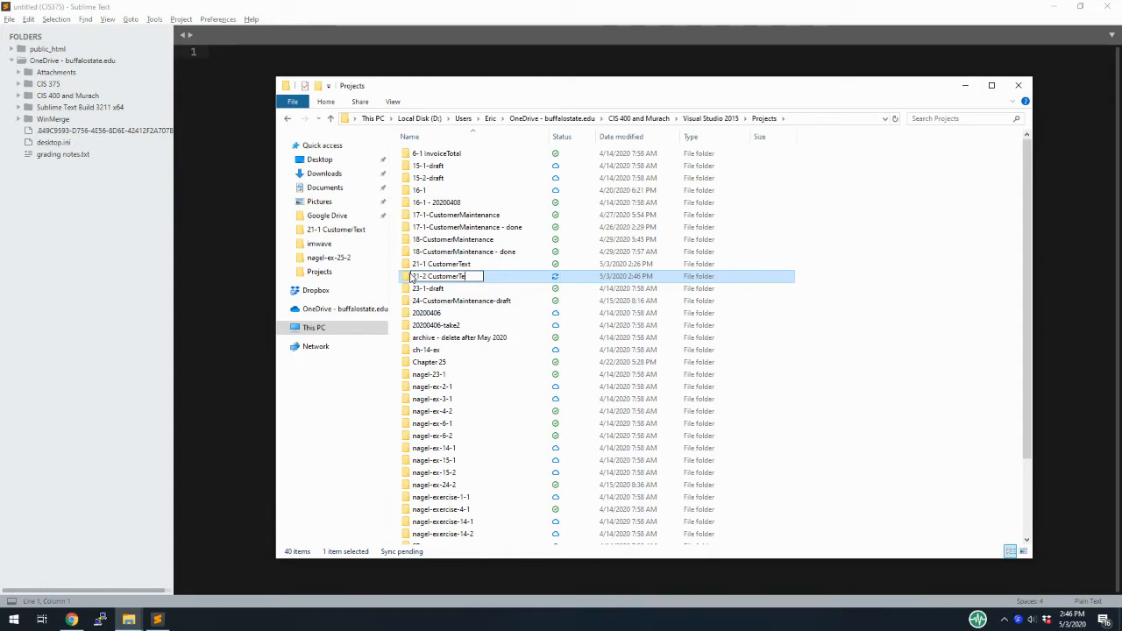
pyautogui.write('Binary')
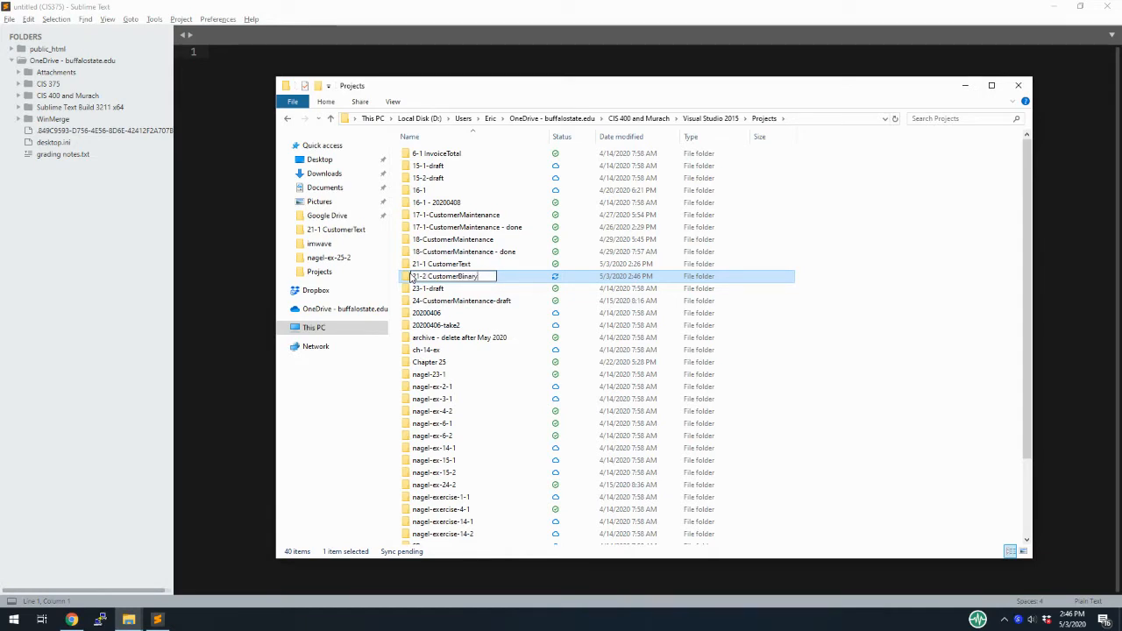
# - Open CustomerMaintenance.sln from the 21-1 CustomerText folder inside it
pyautogui.doubleClick(443, 277)
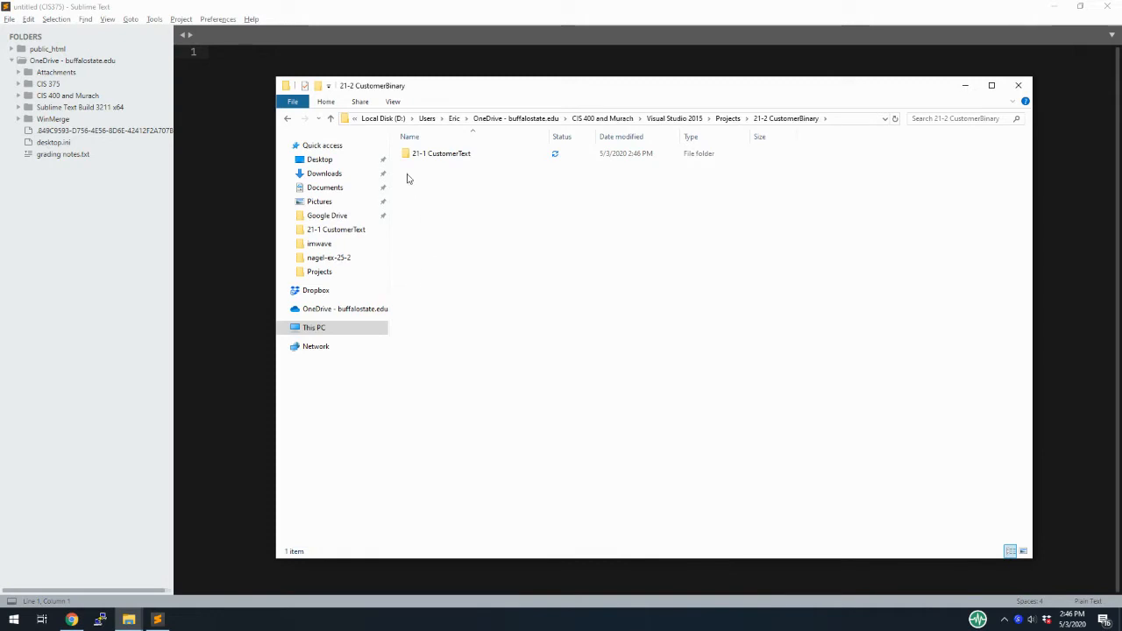
pyautogui.doubleClick(442, 153)
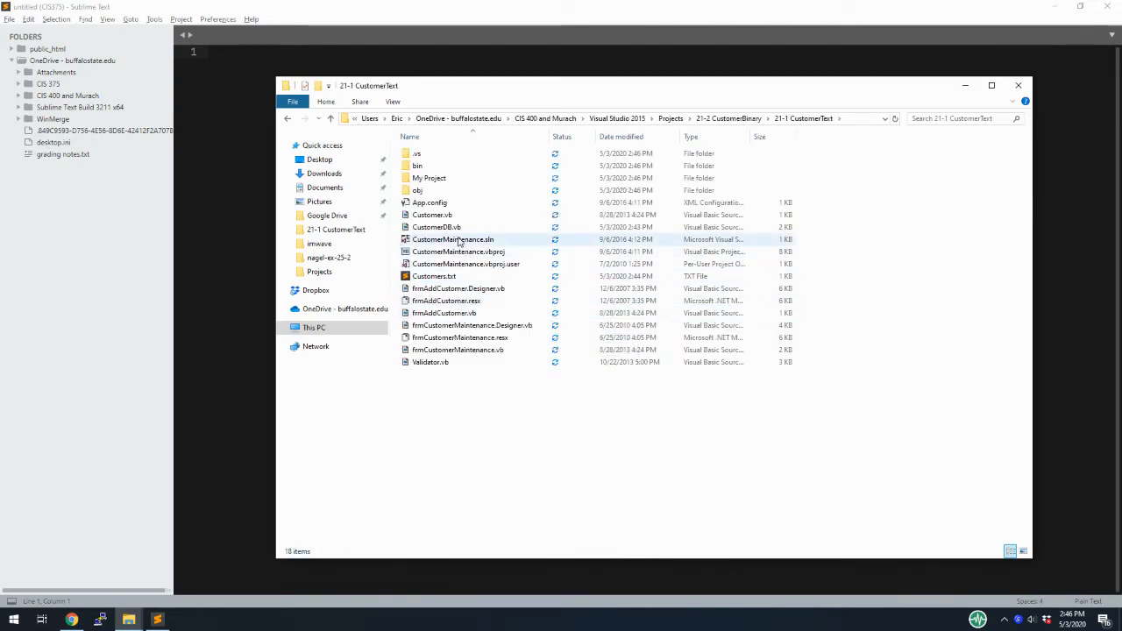
pyautogui.click(454, 239)
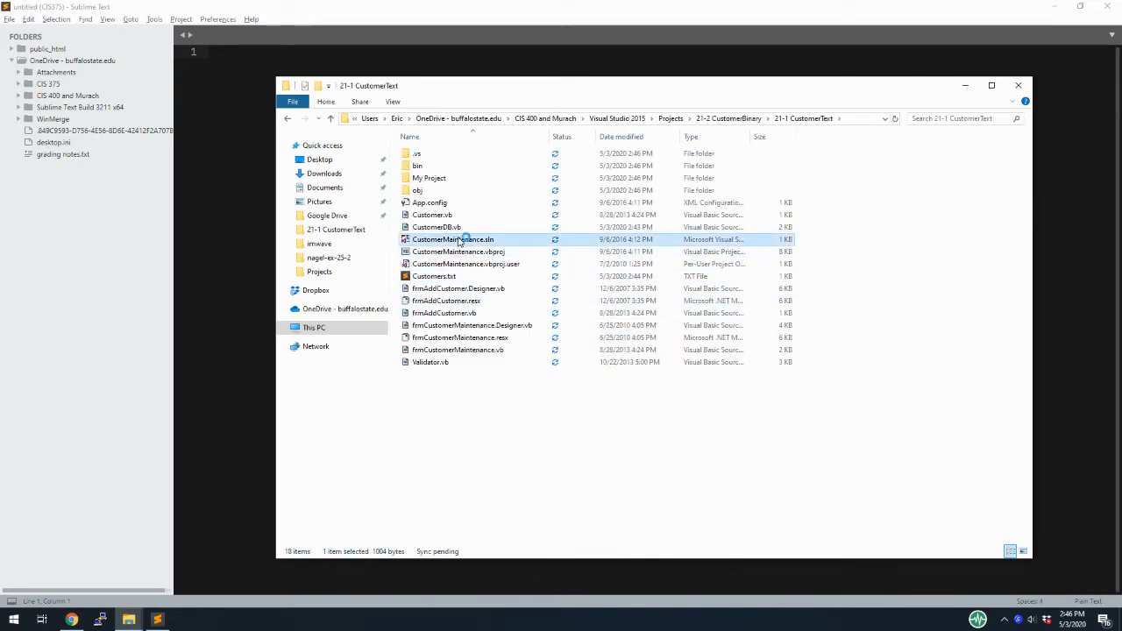
pyautogui.doubleClick(453, 239)
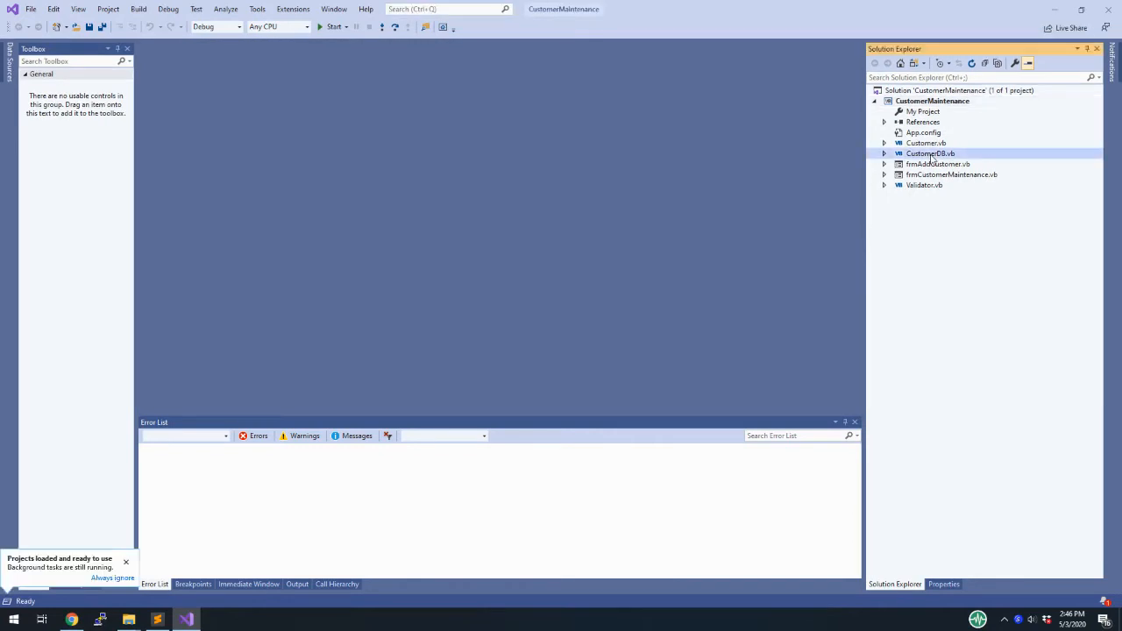
# - In CustomerDB.vb, set Filename to 'Customers.dat' and delete the Do While loop's text-parsing body
pyautogui.doubleClick(930, 153)
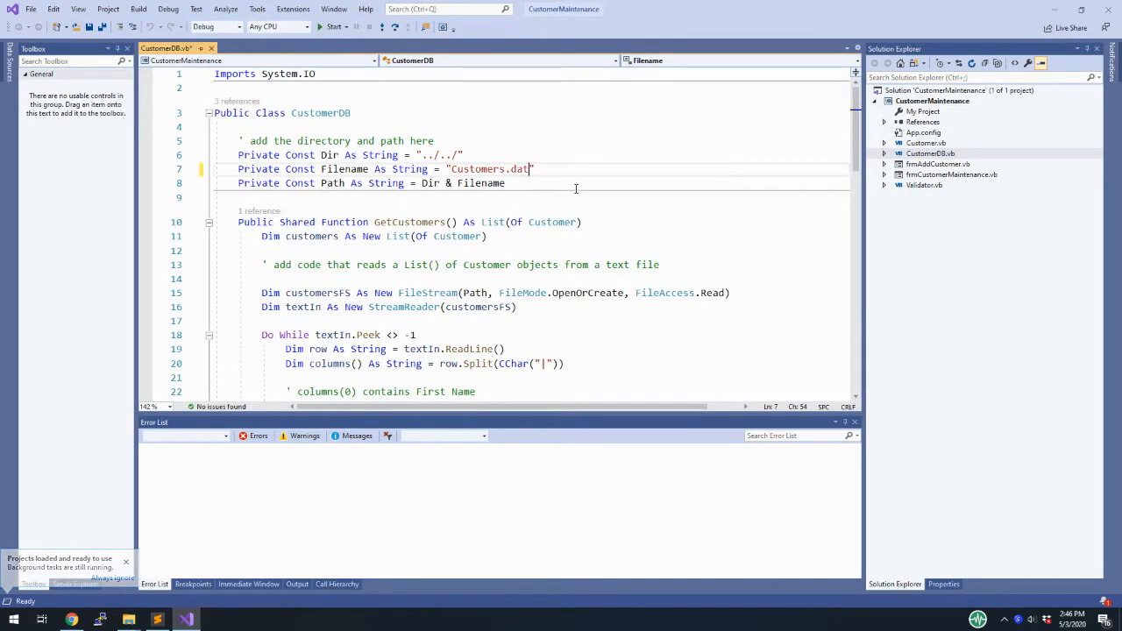
pyautogui.click(506, 182)
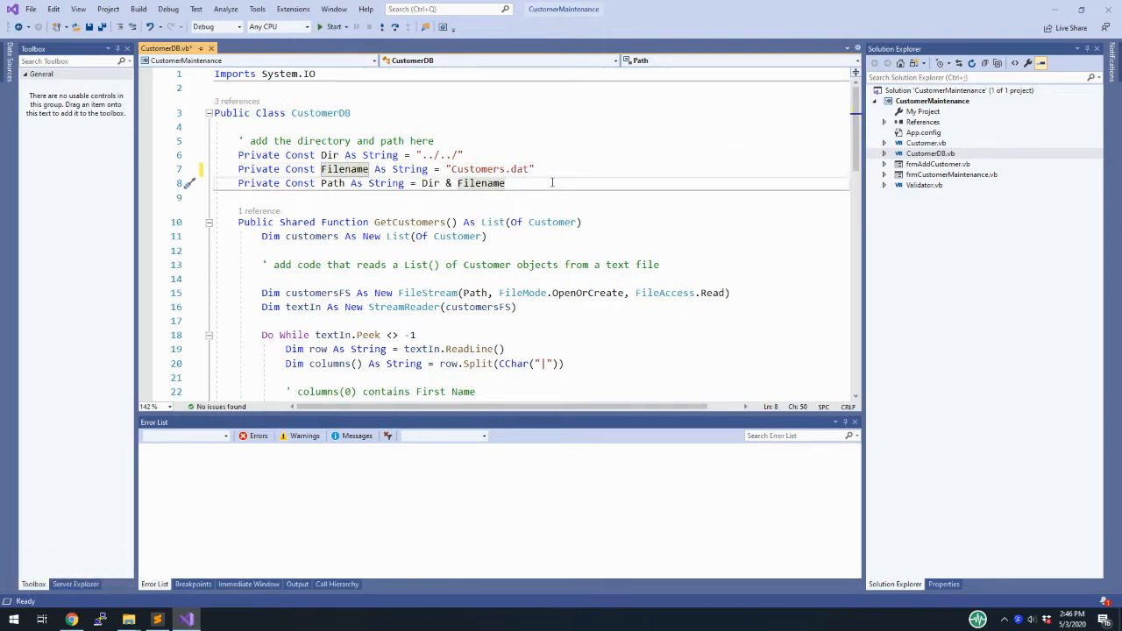
pyautogui.scroll(-3)
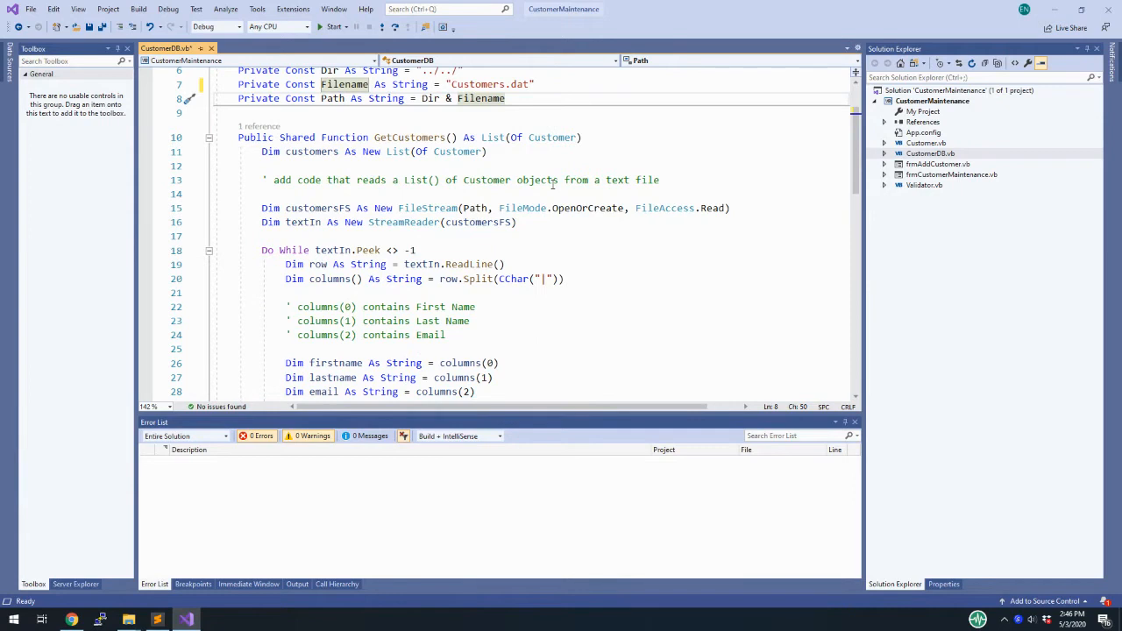
pyautogui.scroll(-3)
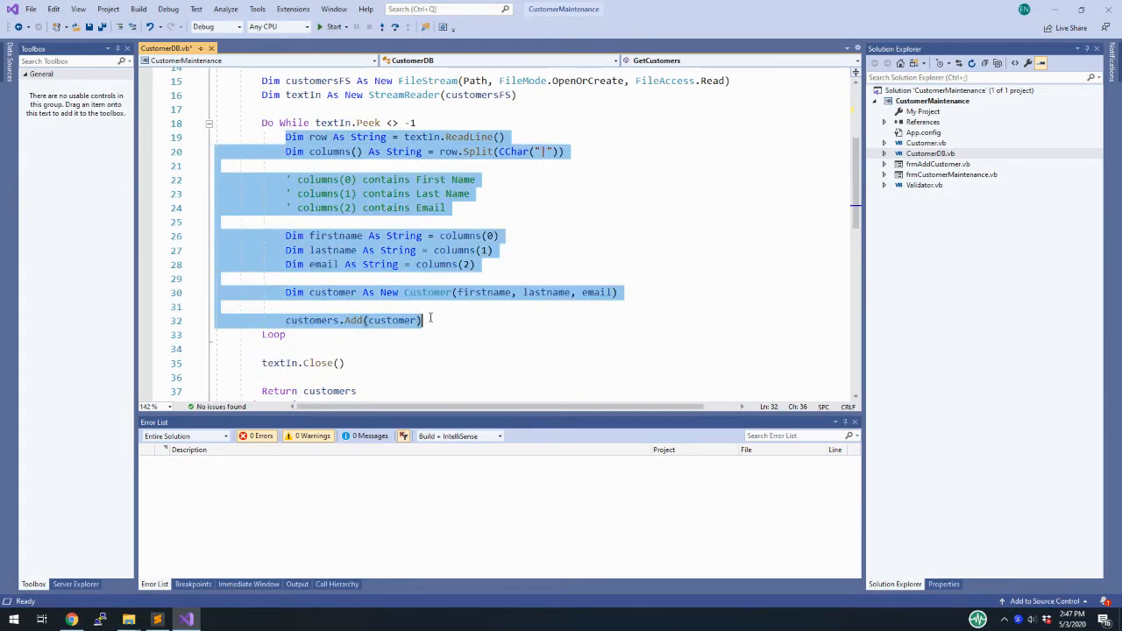
pyautogui.press('Delete')
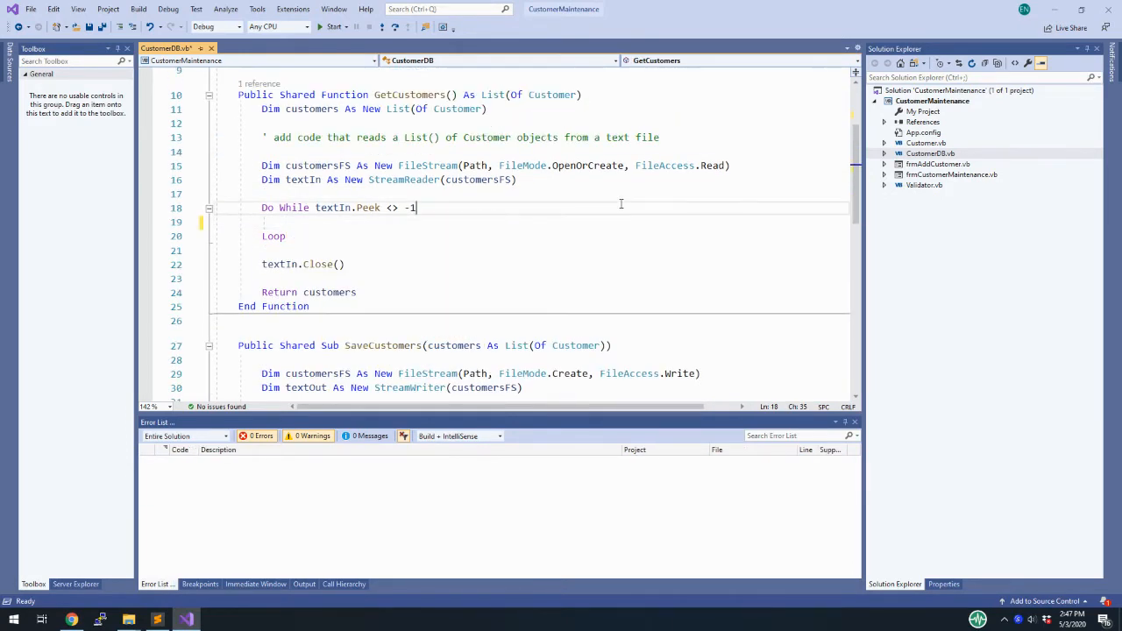
pyautogui.moveTo(312, 180)
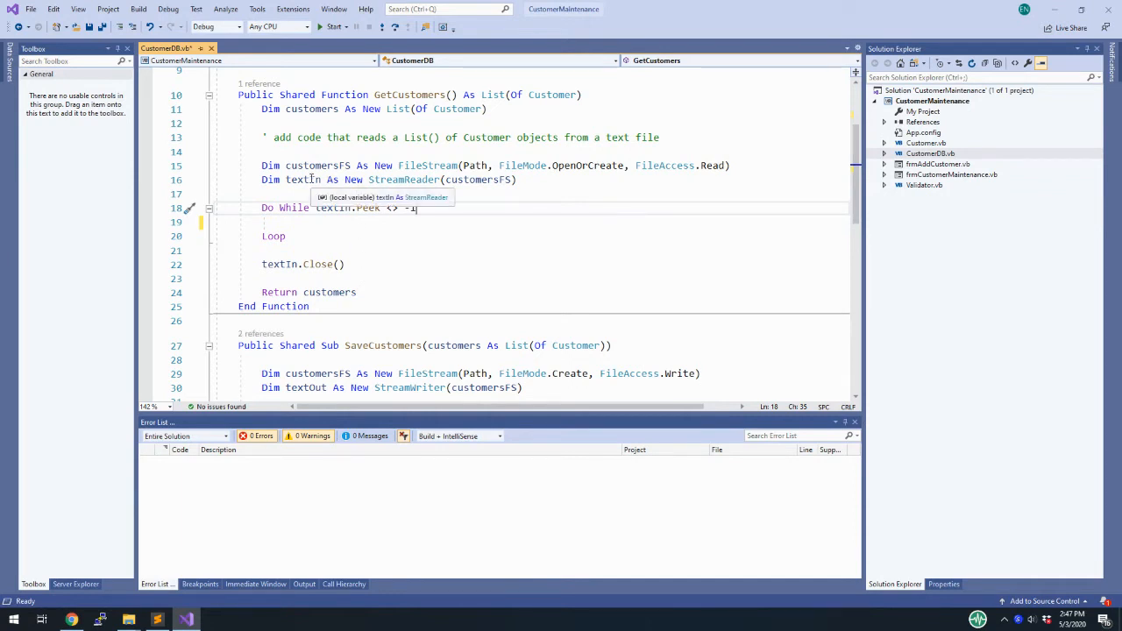
pyautogui.click(302, 179)
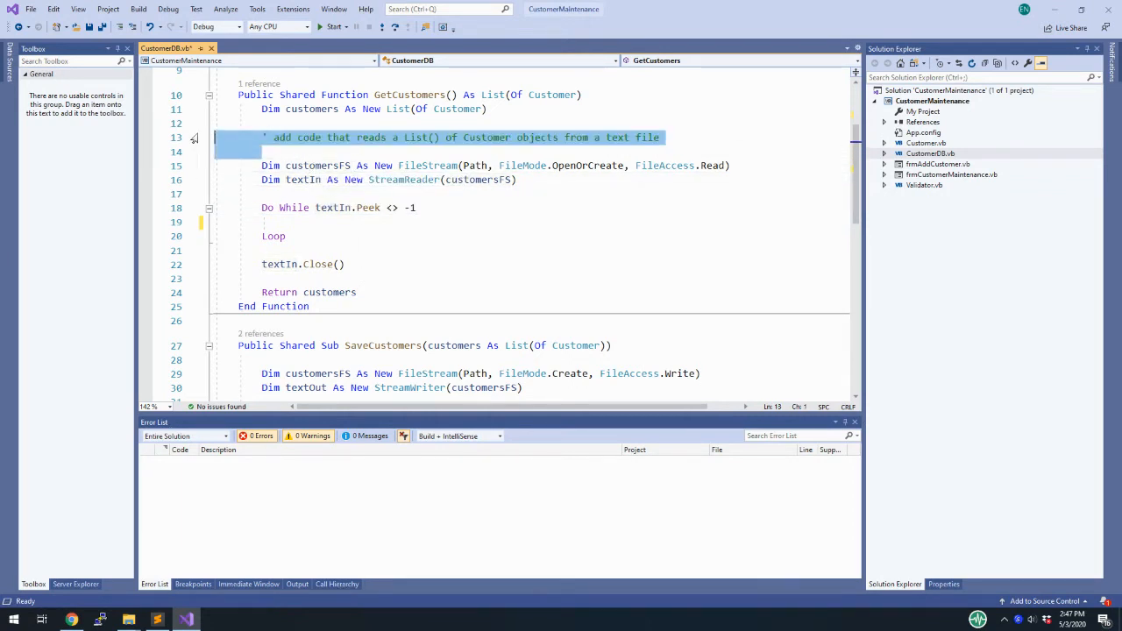
# - Replace StreamReader textIn with BinaryReader binaryIn looping on PeekChar, then save and run
pyautogui.press('Delete')
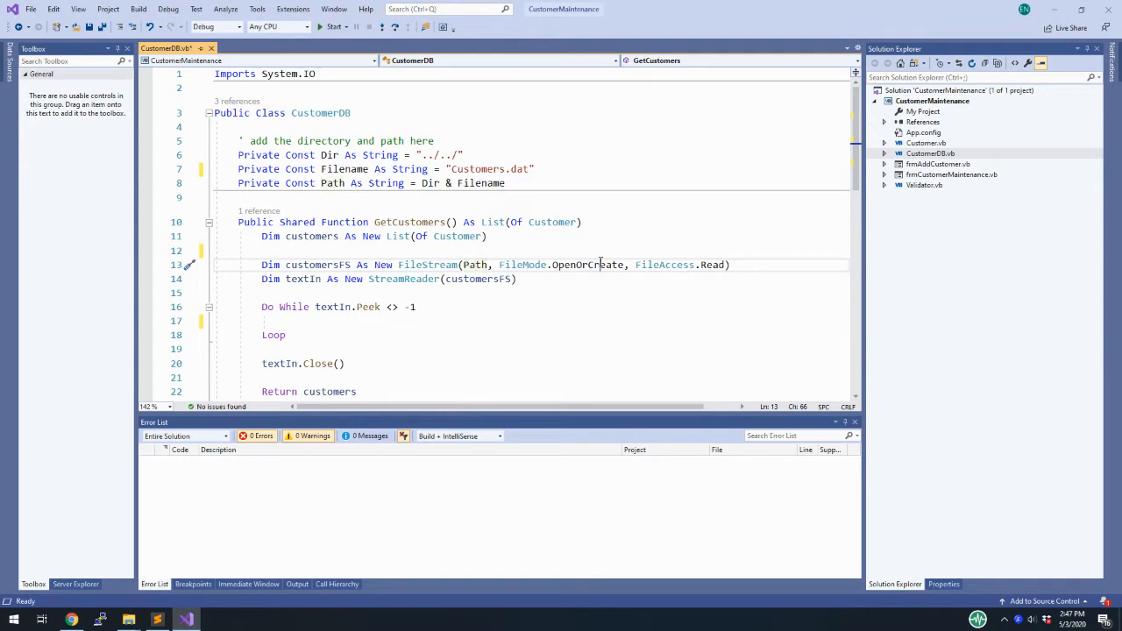
pyautogui.moveTo(587, 265)
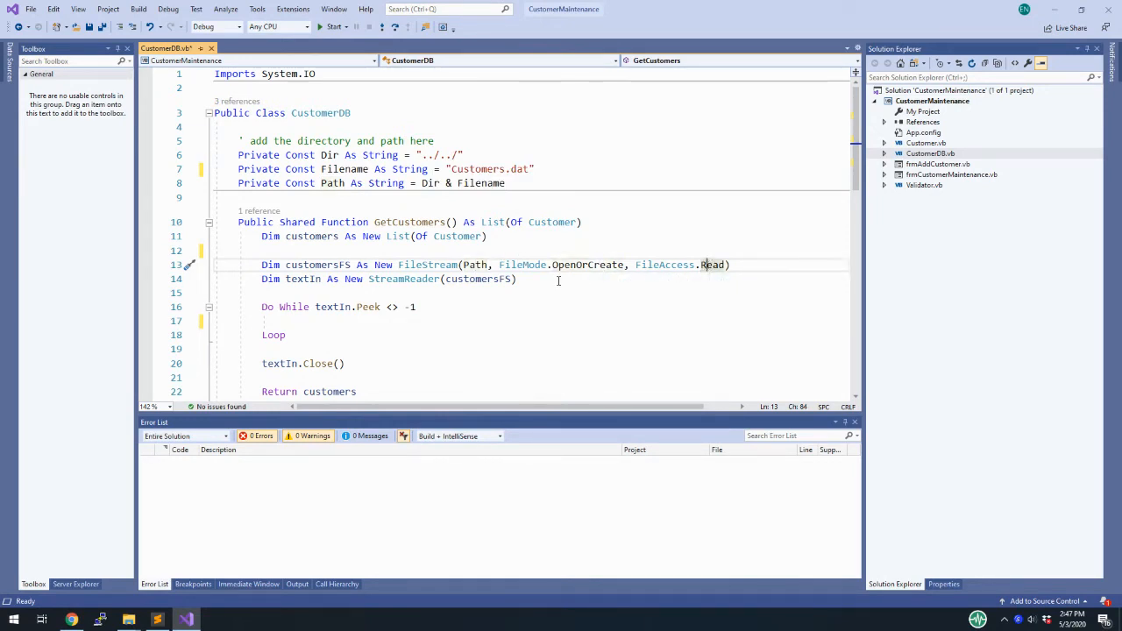
pyautogui.moveTo(302, 279)
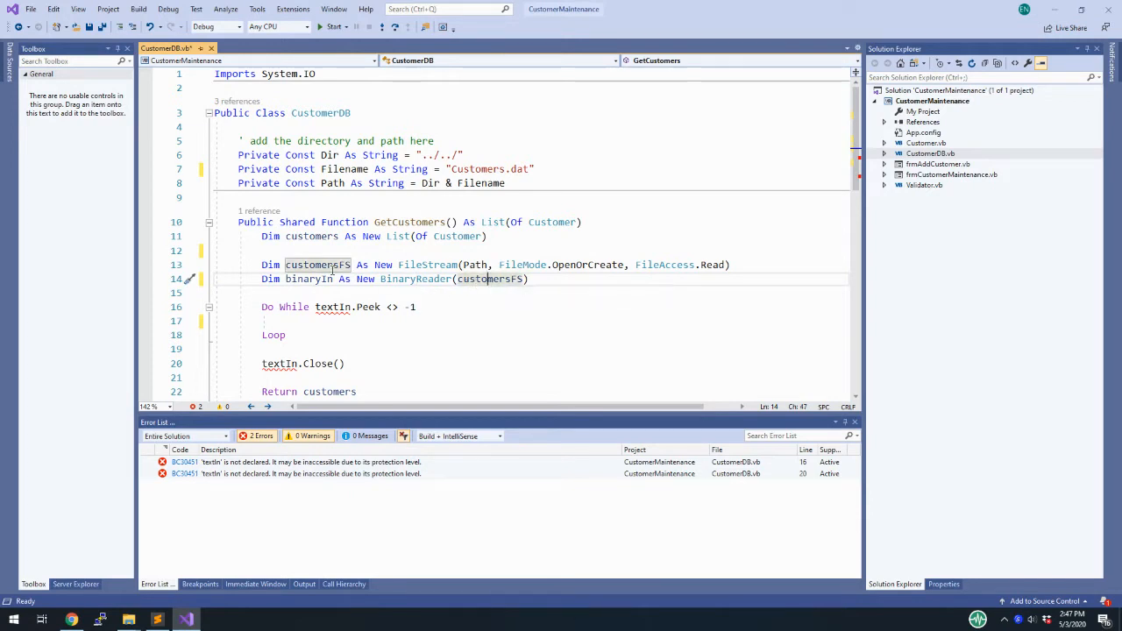
pyautogui.click(339, 307)
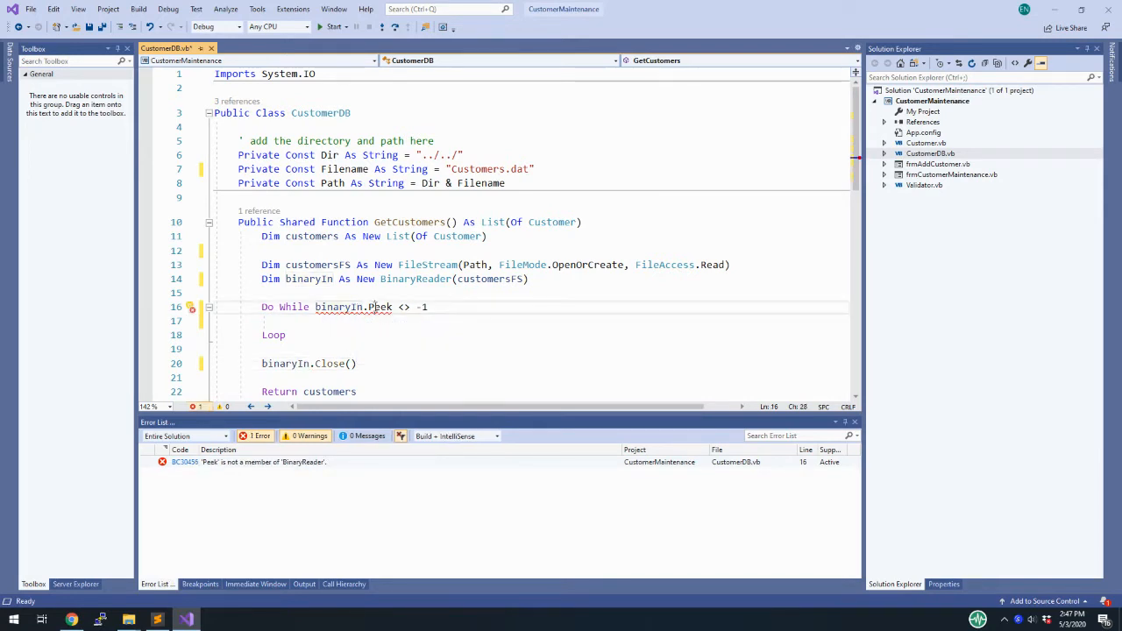
pyautogui.moveTo(380, 307)
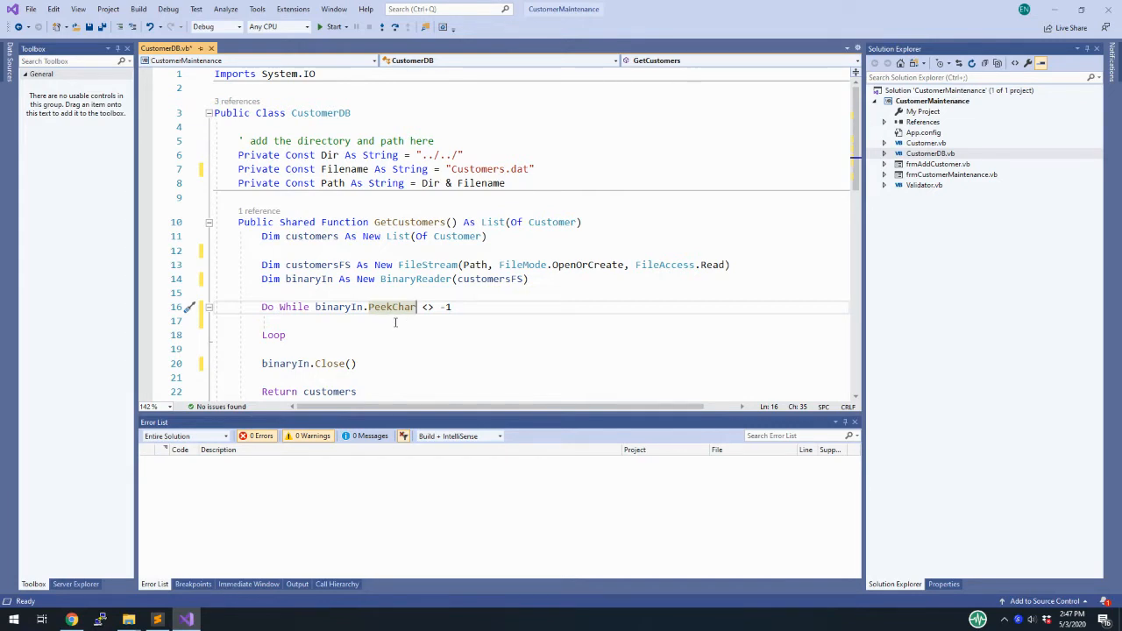
pyautogui.moveTo(306, 330)
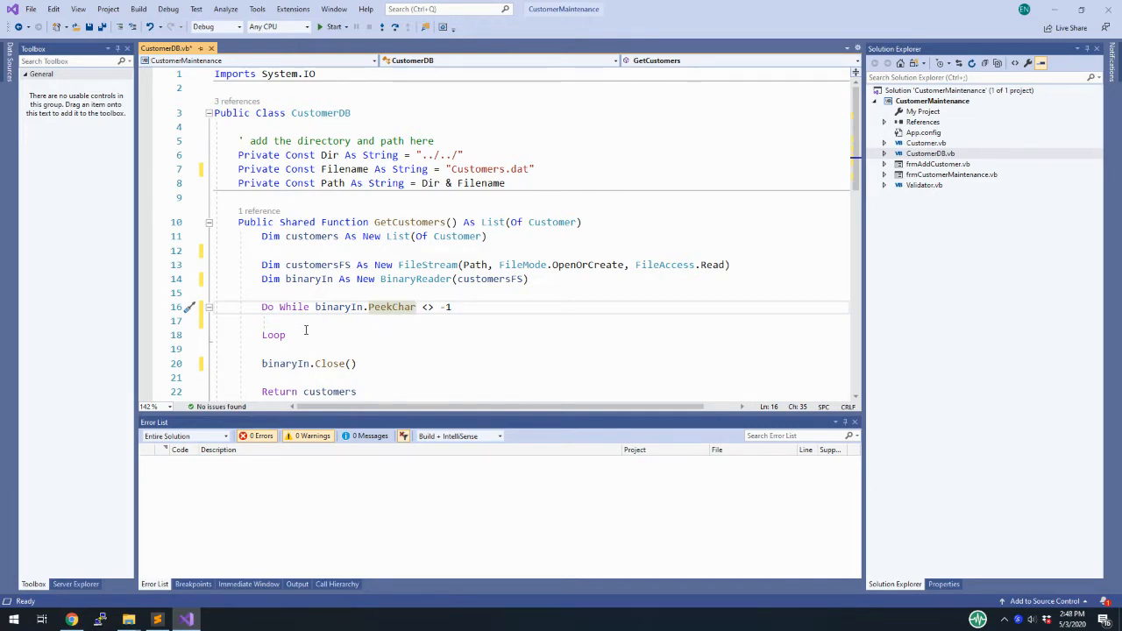
pyautogui.scroll(-3)
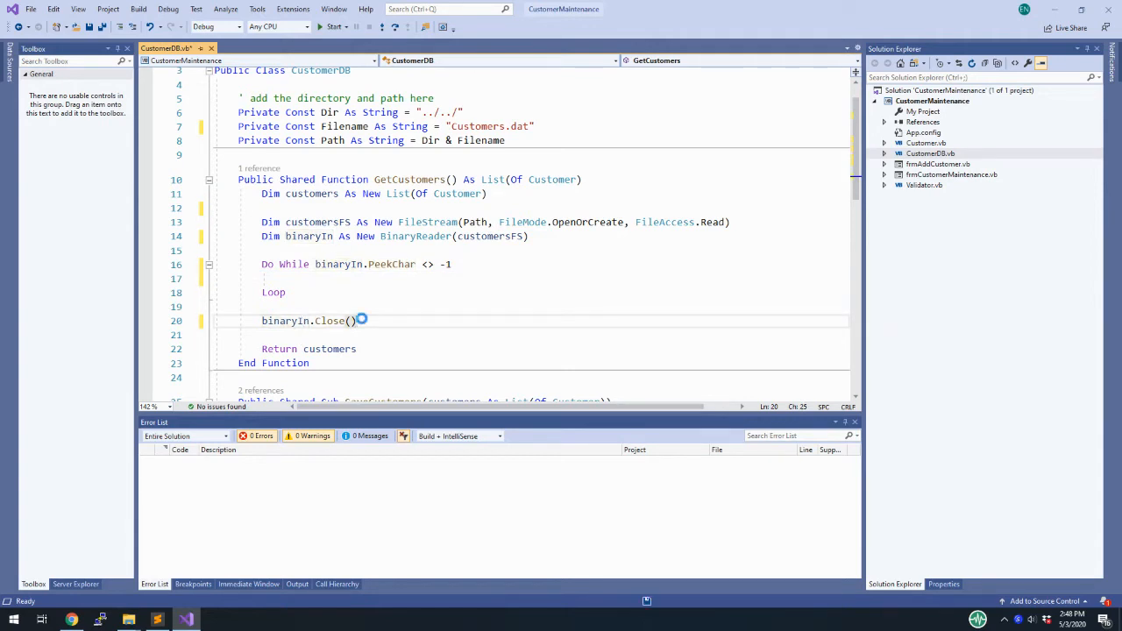
pyautogui.press('ctrl+s')
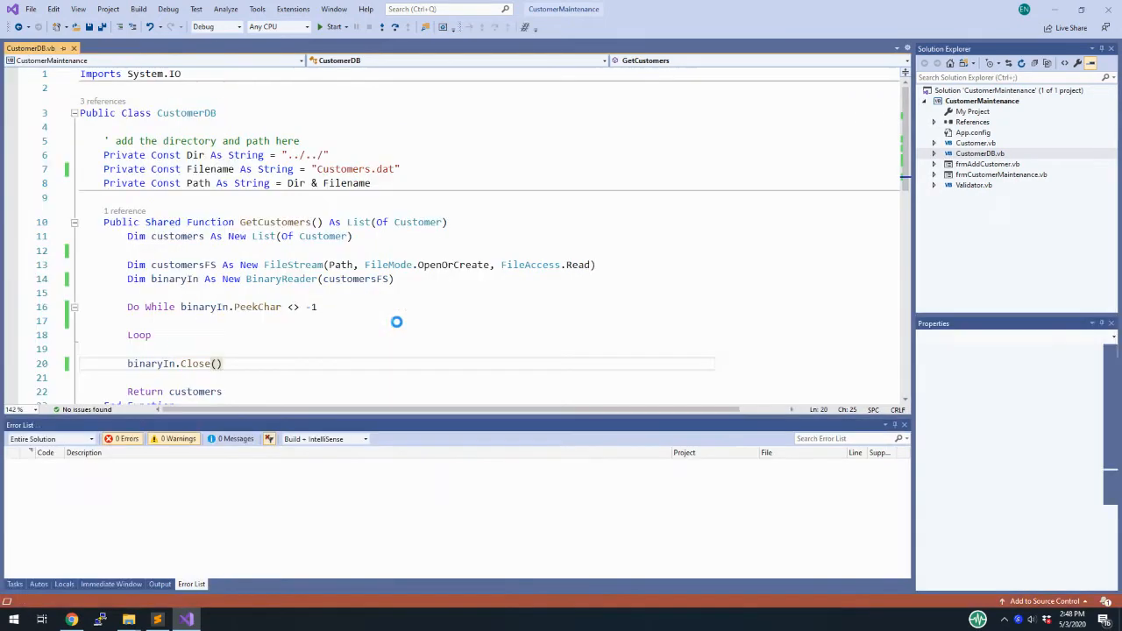
# - Exit the empty Customer Maintenance app and scroll to the SaveCustomers code
pyautogui.click(333, 26)
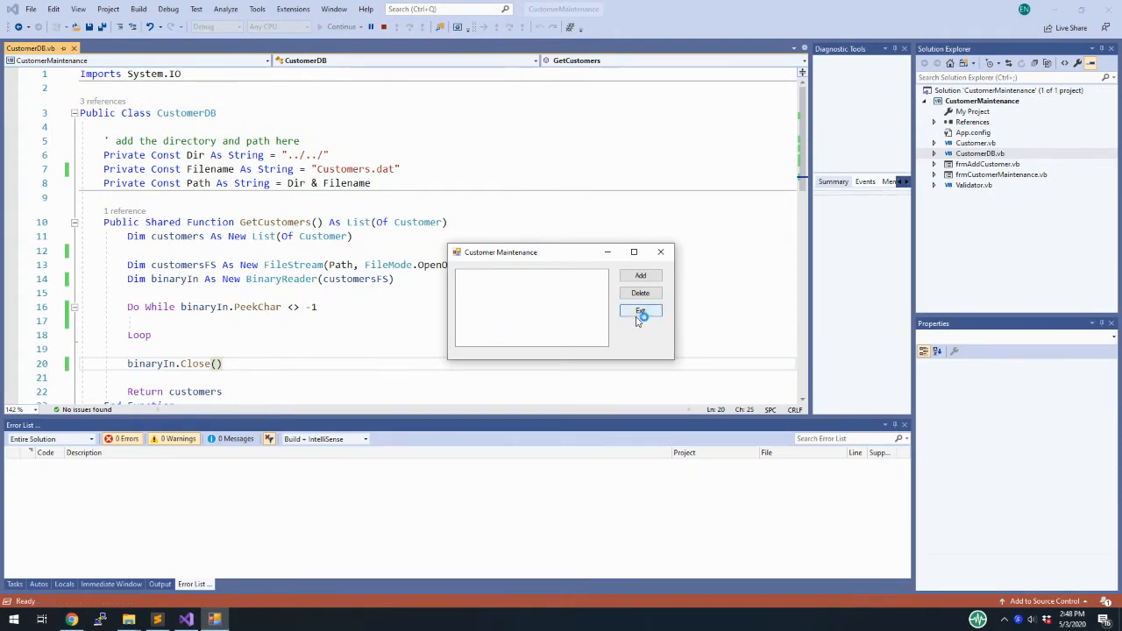
pyautogui.click(640, 313)
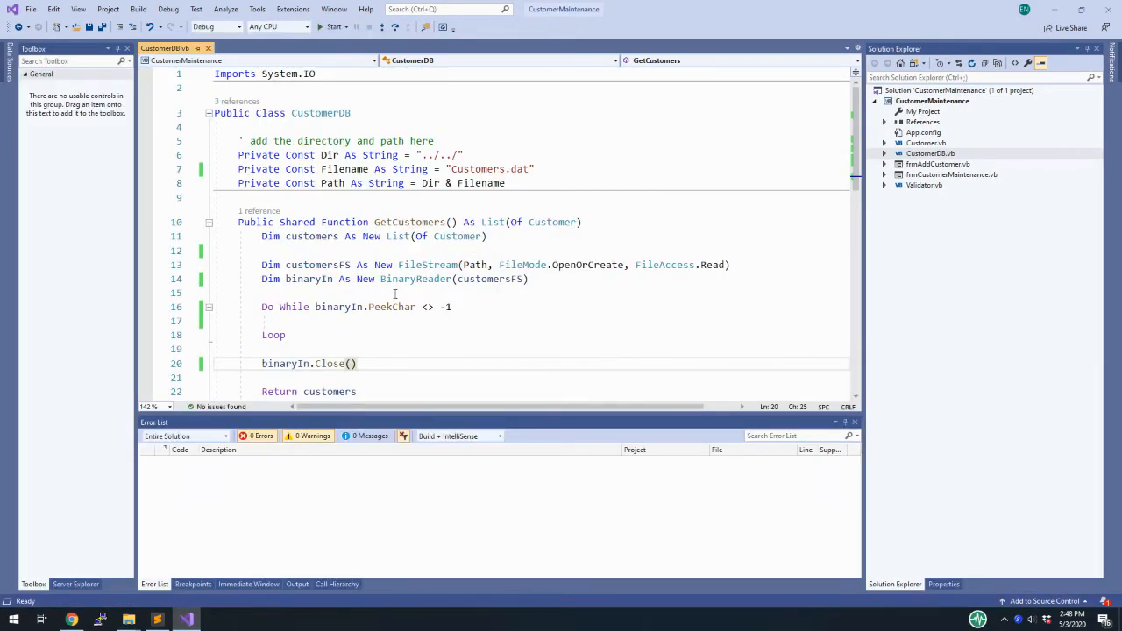
pyautogui.scroll(-3)
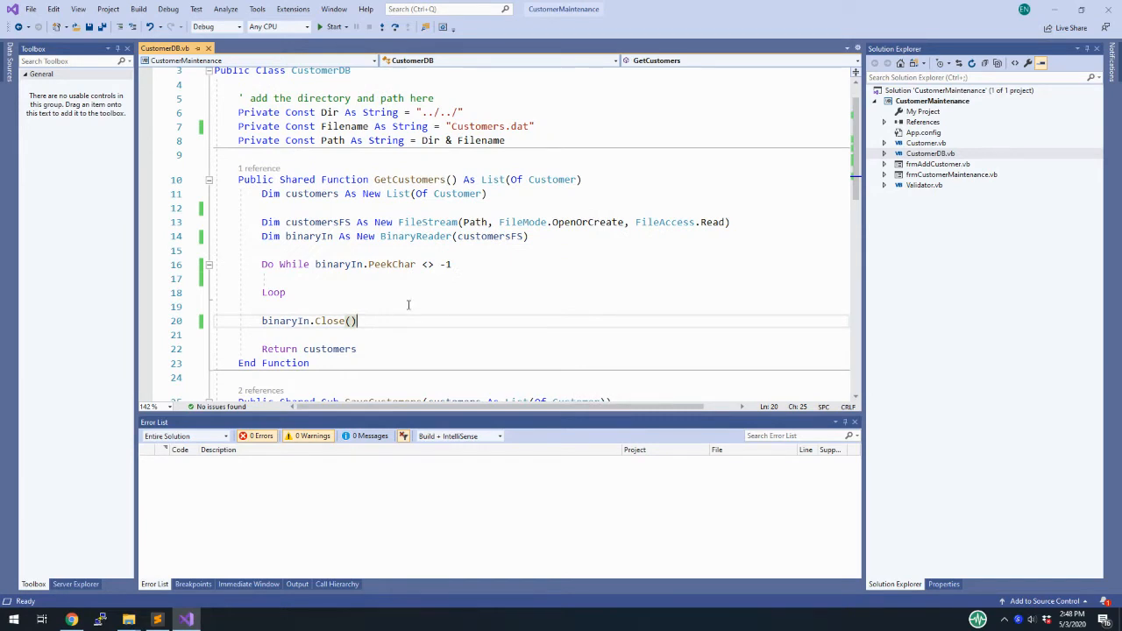
pyautogui.moveTo(541, 413)
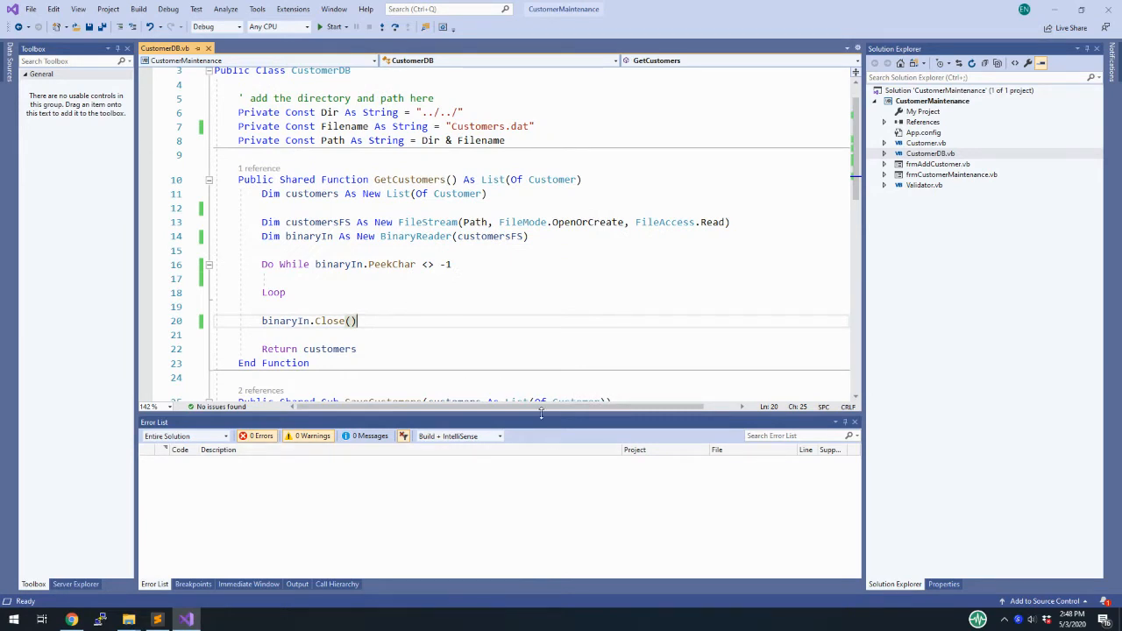
pyautogui.scroll(-3)
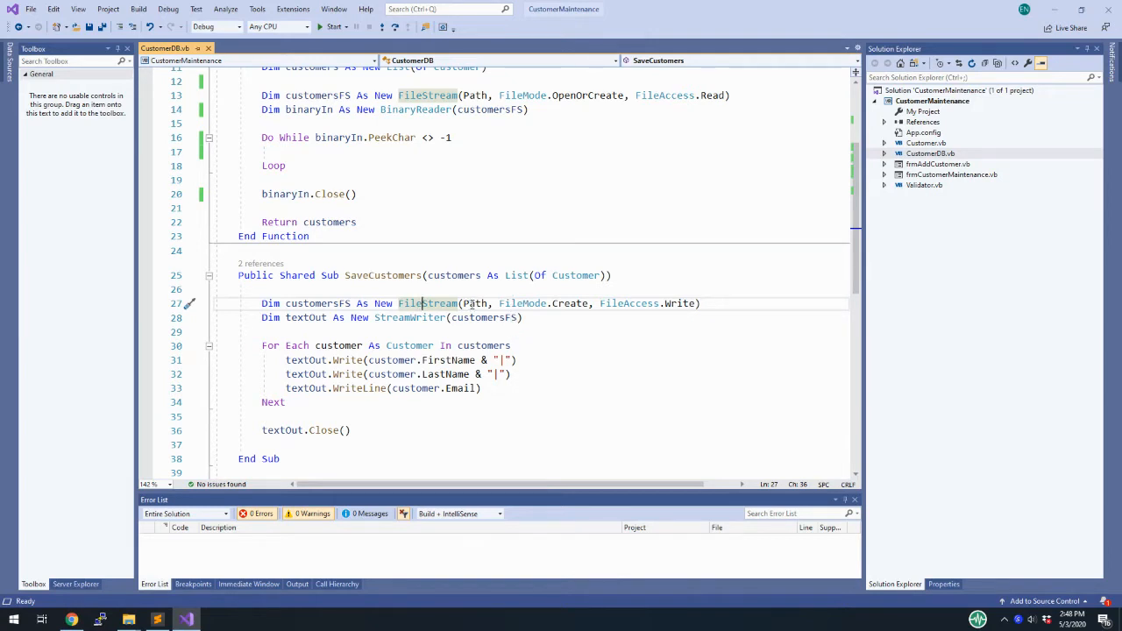
pyautogui.moveTo(571, 303)
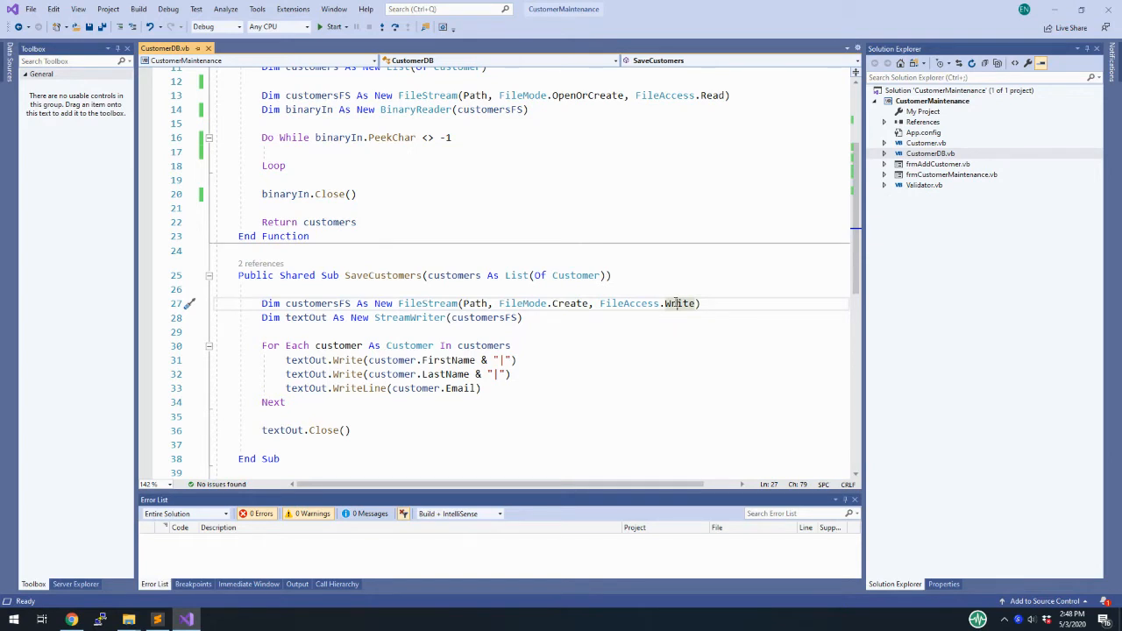
pyautogui.moveTo(314, 318)
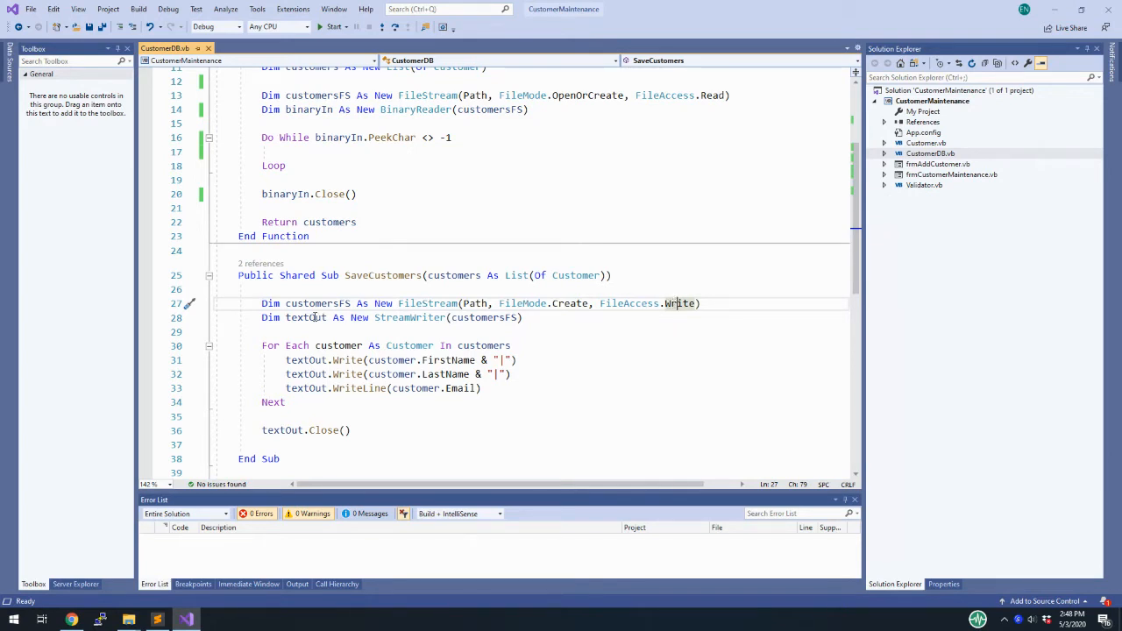
# - Declare a customersFS FileStream for writing and wrap it in the binaryOut BinaryWriter
pyautogui.doubleClick(305, 318)
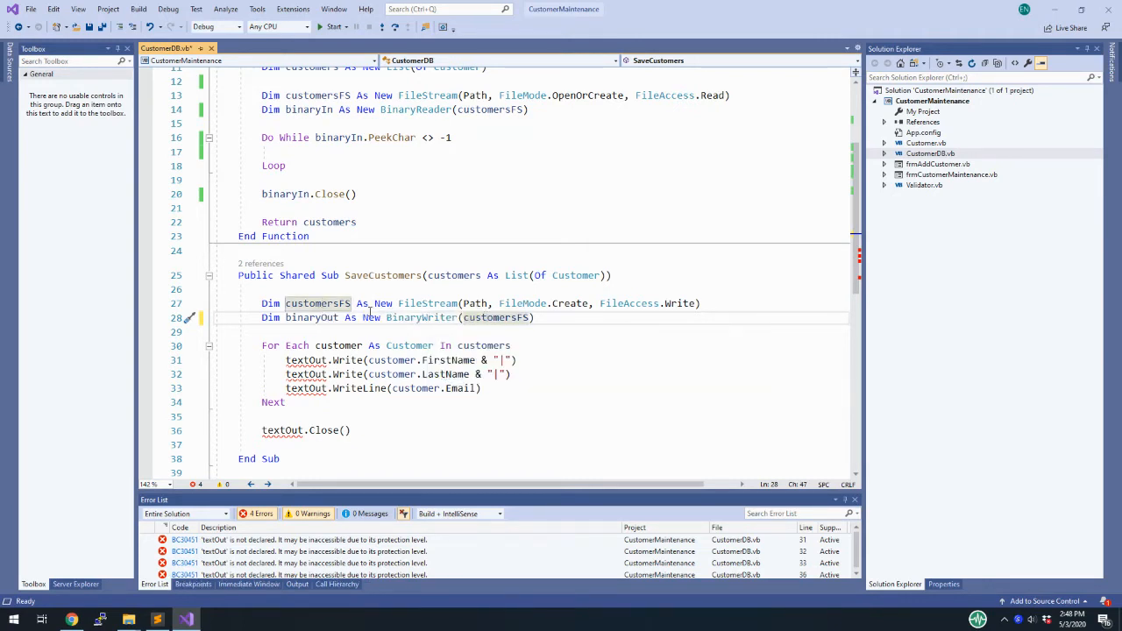
pyautogui.moveTo(495, 318)
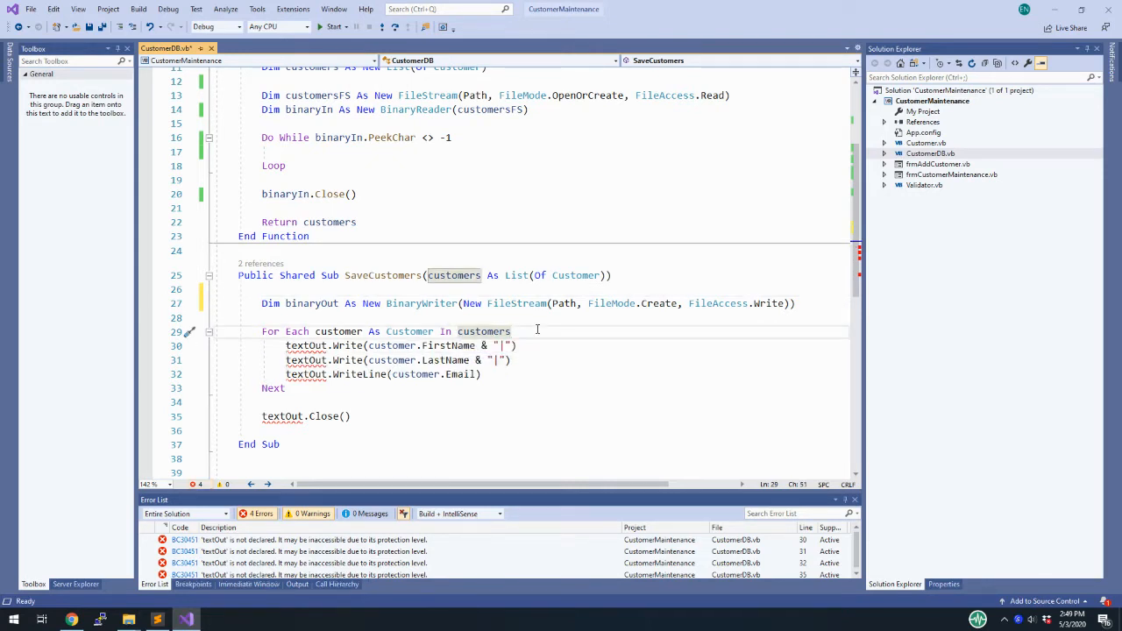
pyautogui.moveTo(667, 314)
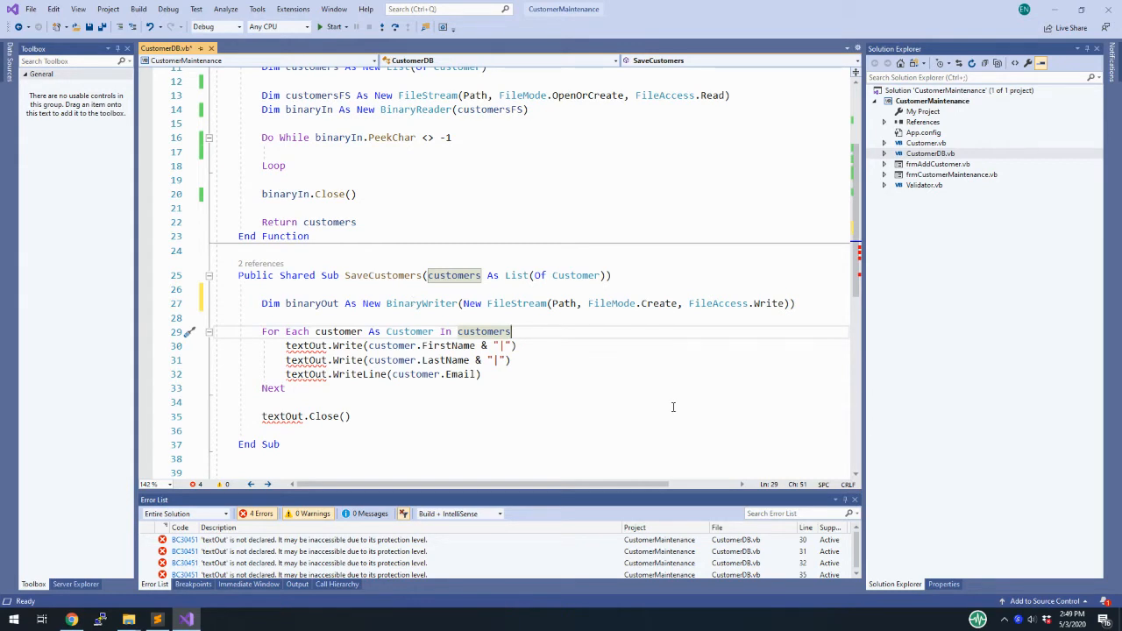
pyautogui.moveTo(518, 306)
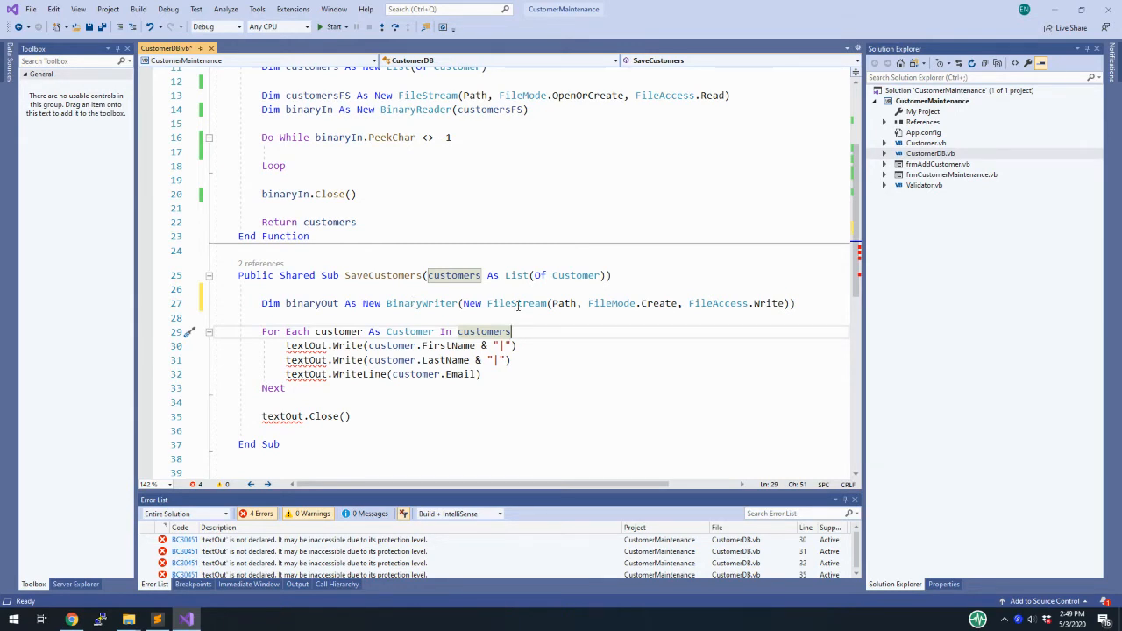
pyautogui.moveTo(474, 293)
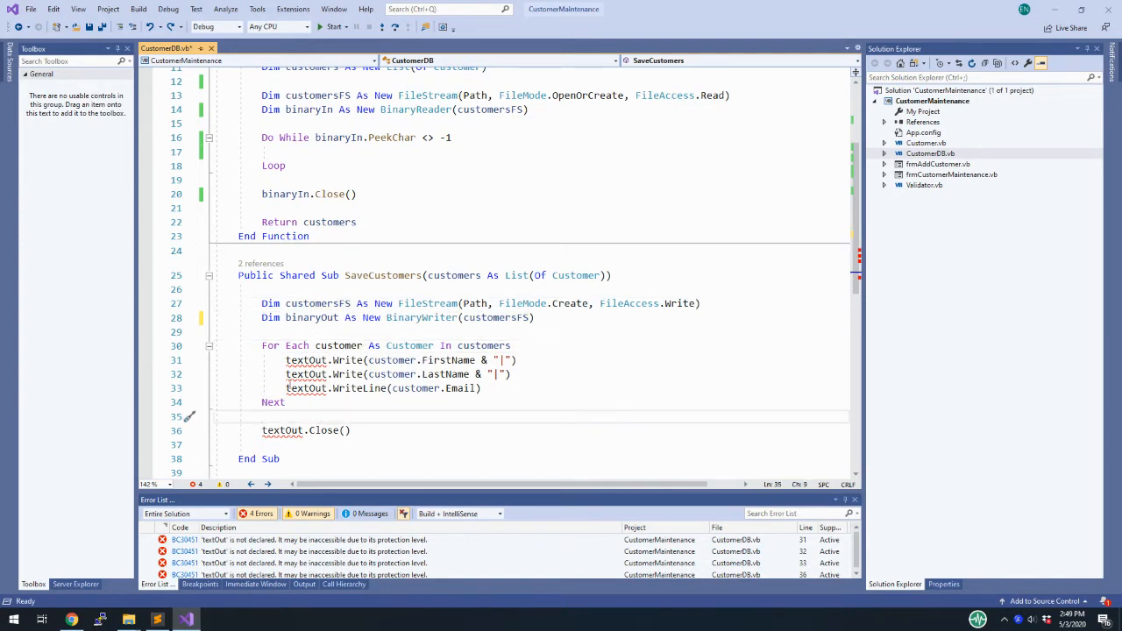
# - Replace the textOut Write, WriteLine and Close calls with binaryOut.Write and binaryOut.Close, then save
pyautogui.click(282, 459)
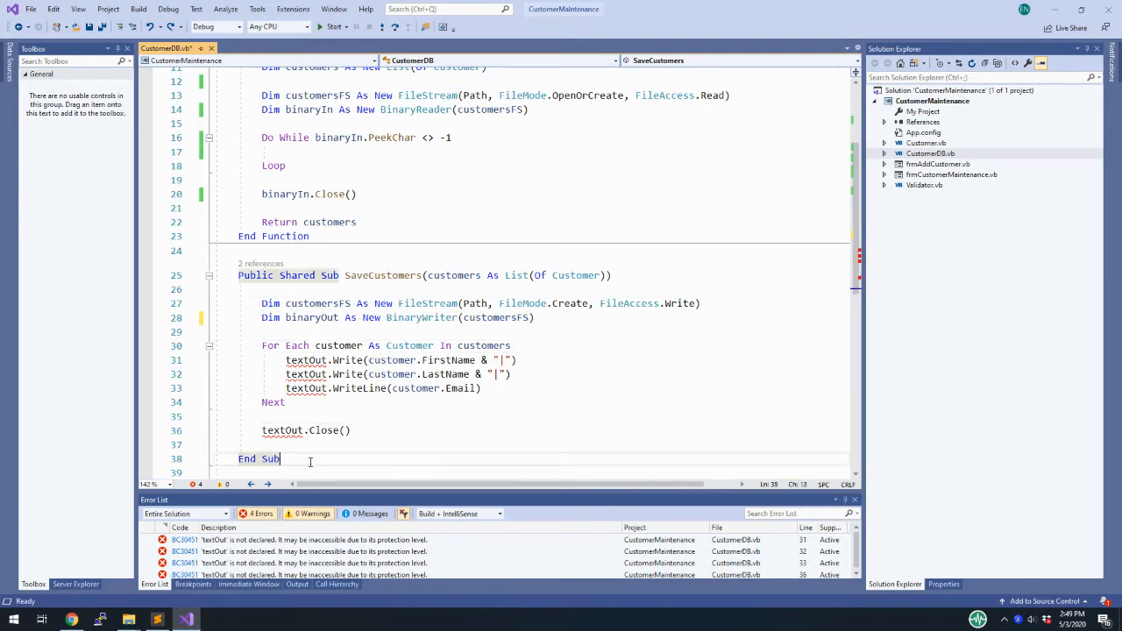
pyautogui.moveTo(315, 318)
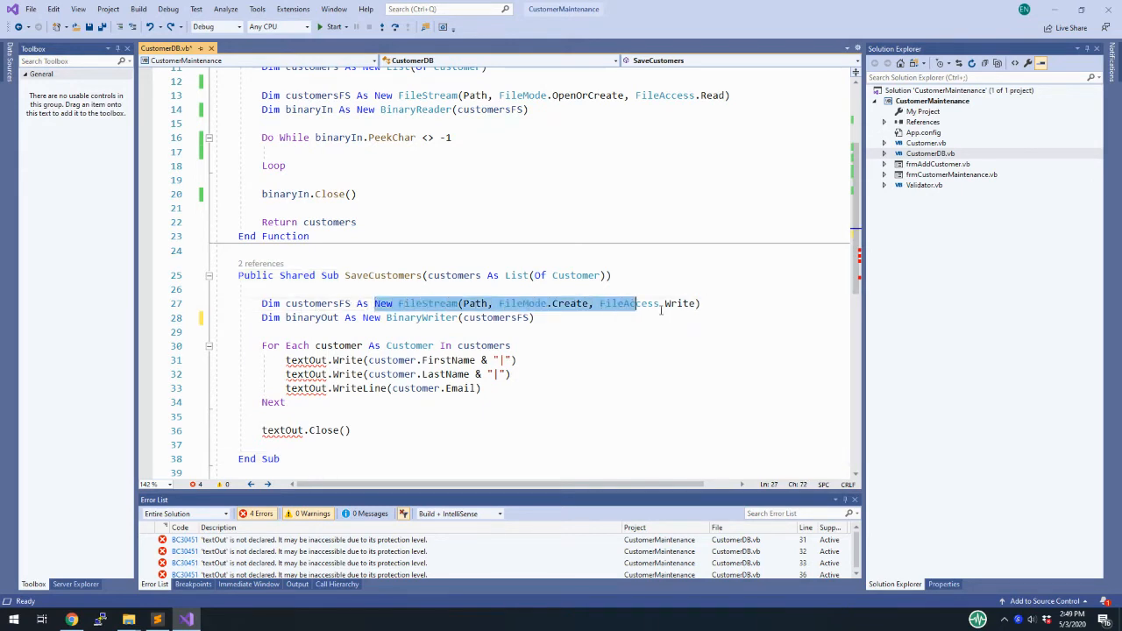
pyautogui.press('Delete')
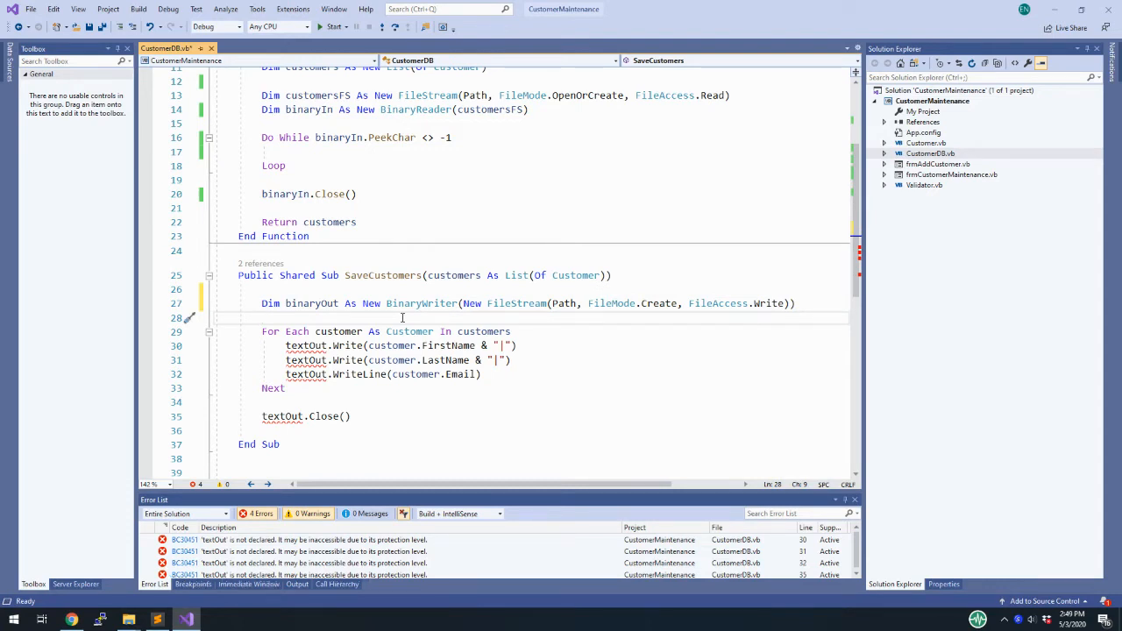
pyautogui.moveTo(398, 317)
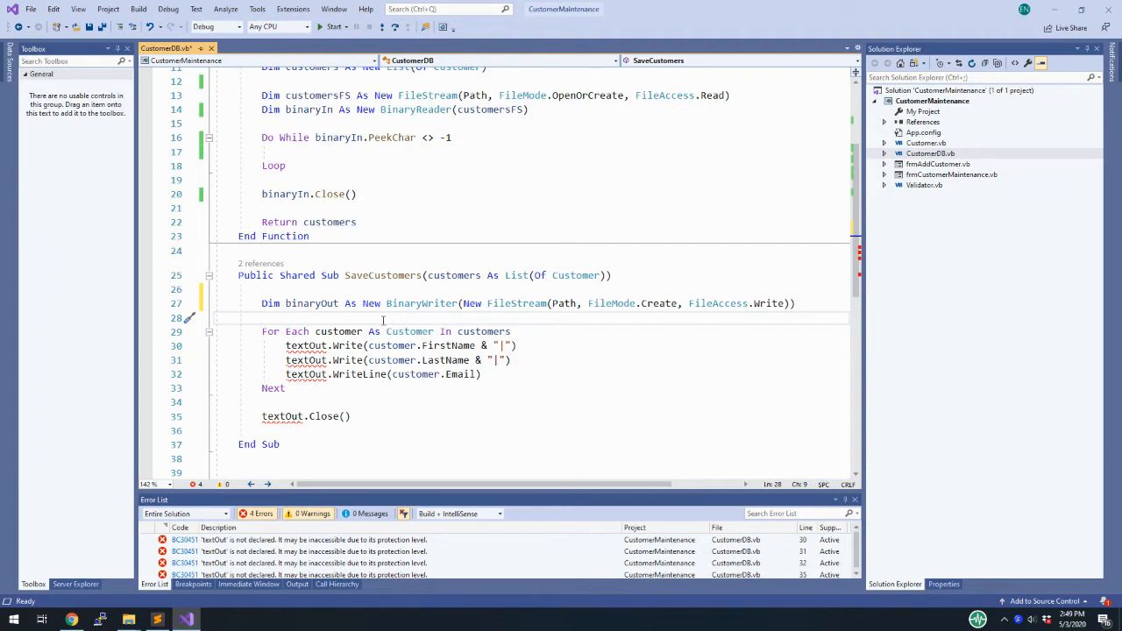
pyautogui.moveTo(445, 335)
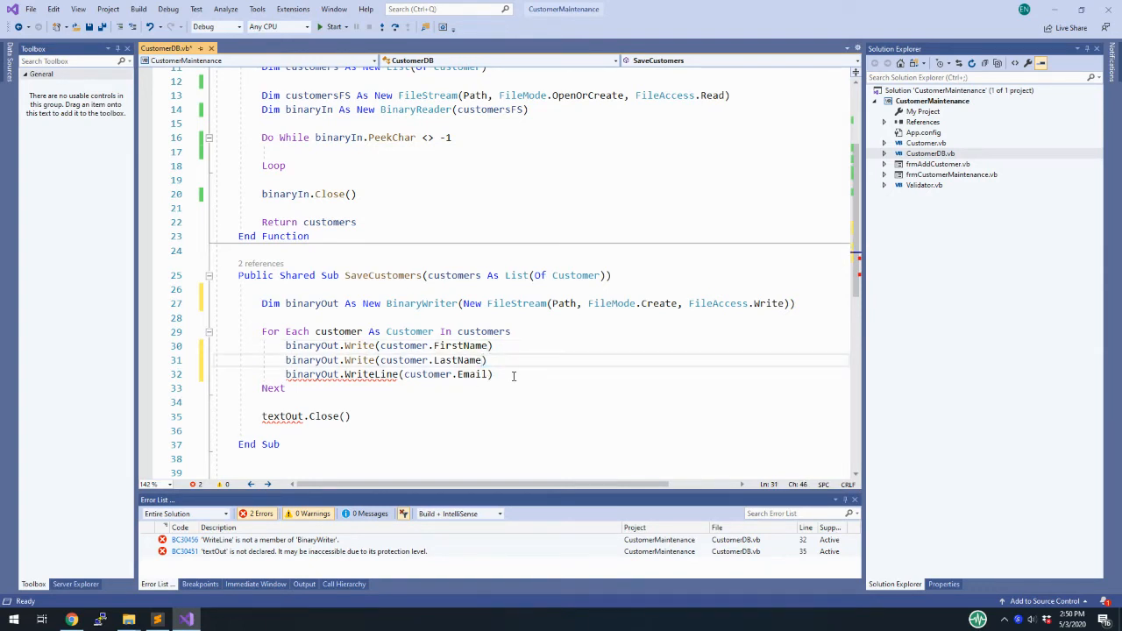
pyautogui.click(494, 375)
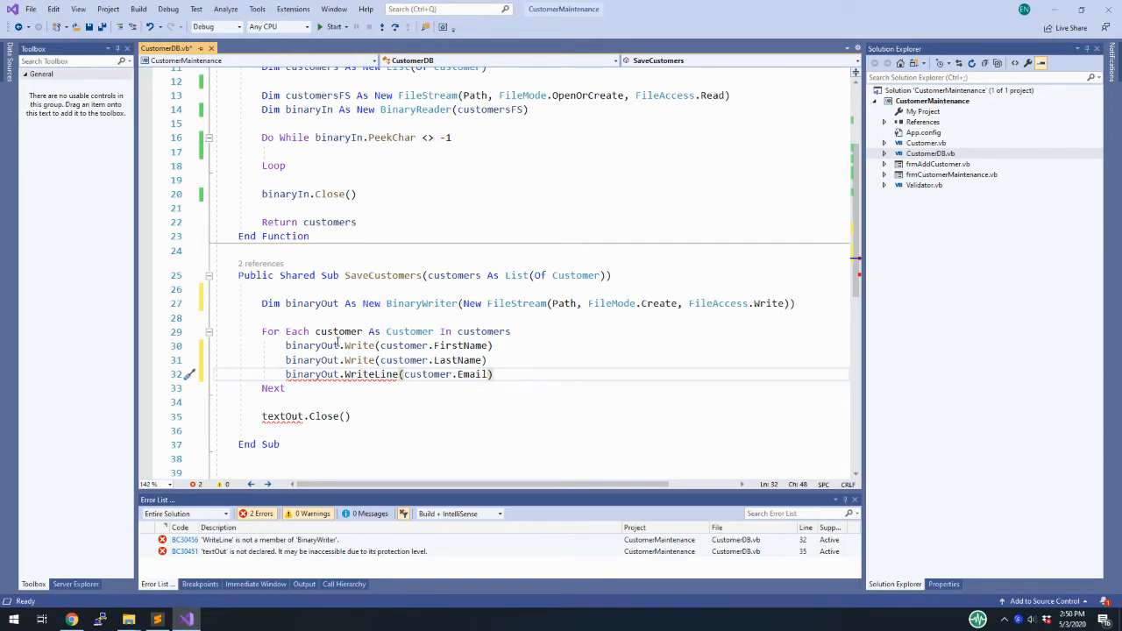
pyautogui.moveTo(462, 345)
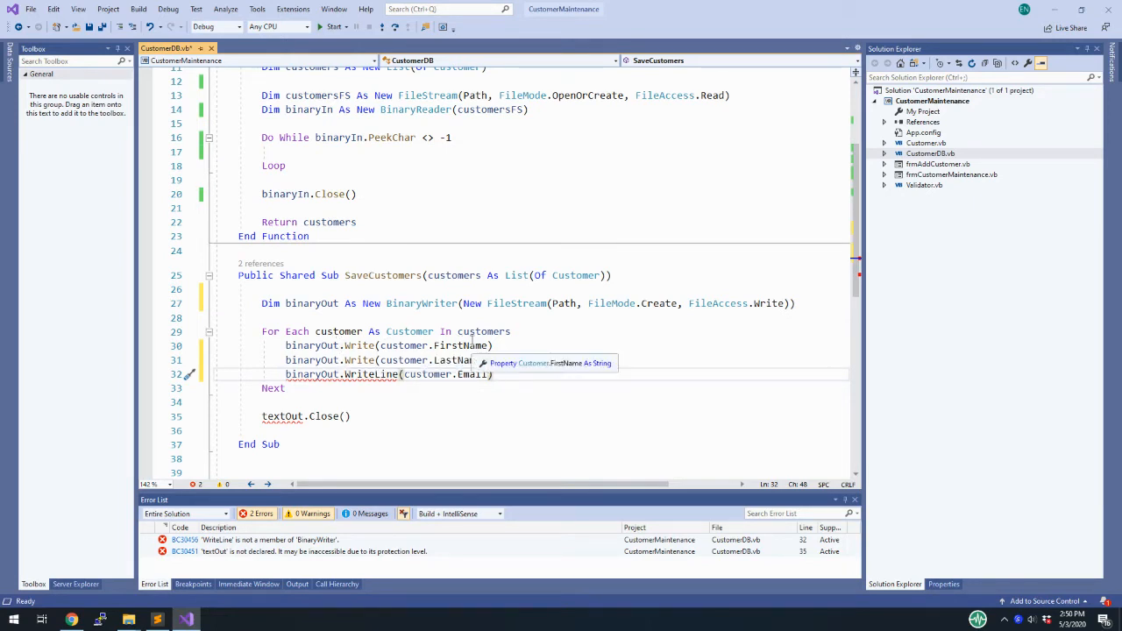
pyautogui.click(456, 345)
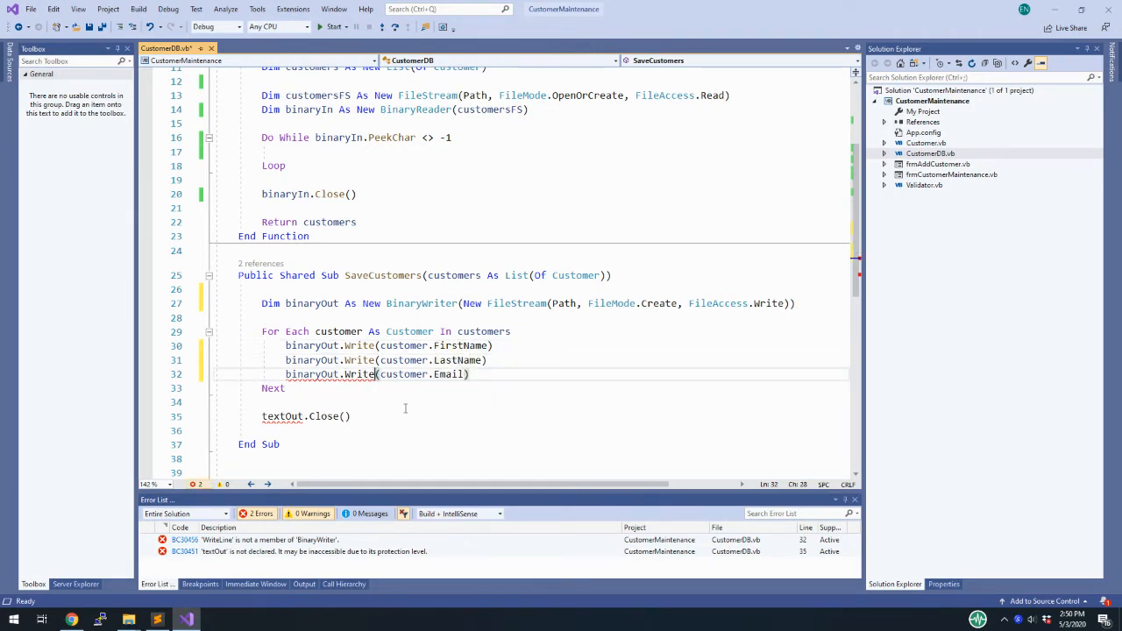
pyautogui.click(498, 374)
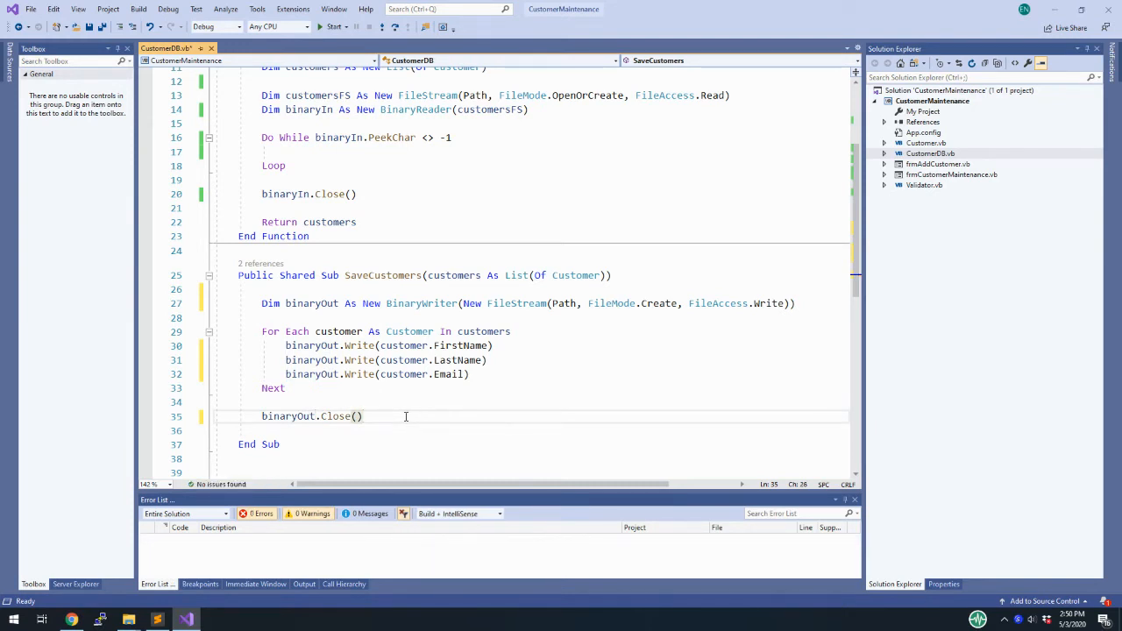
pyautogui.press('ctrl+s')
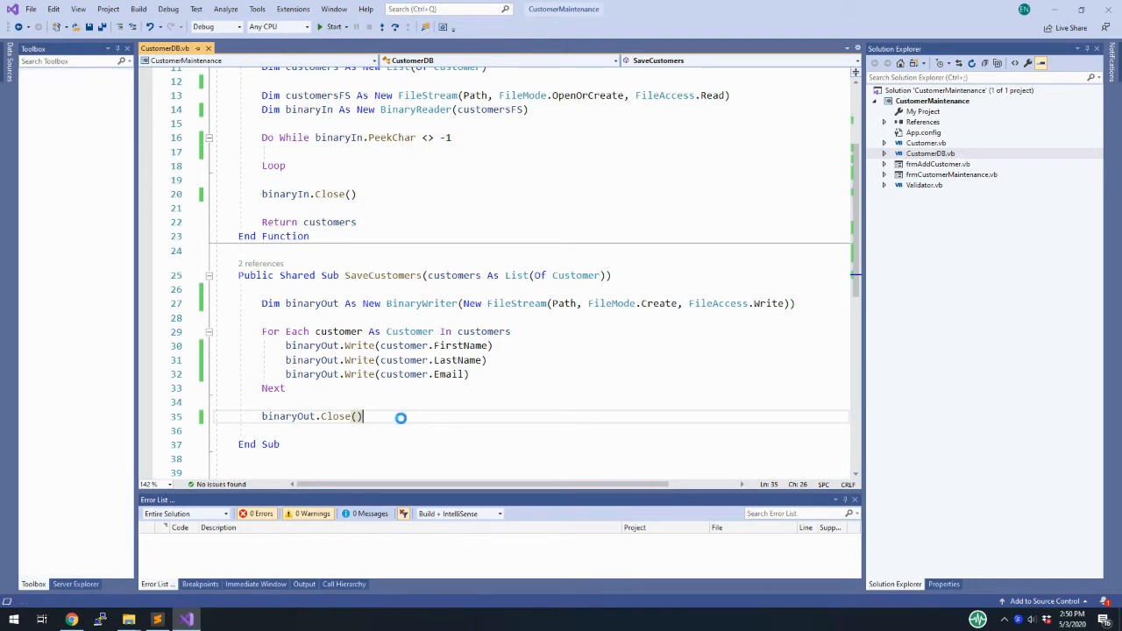
# - Start the Customer Maintenance project in debug mode
pyautogui.click(334, 27)
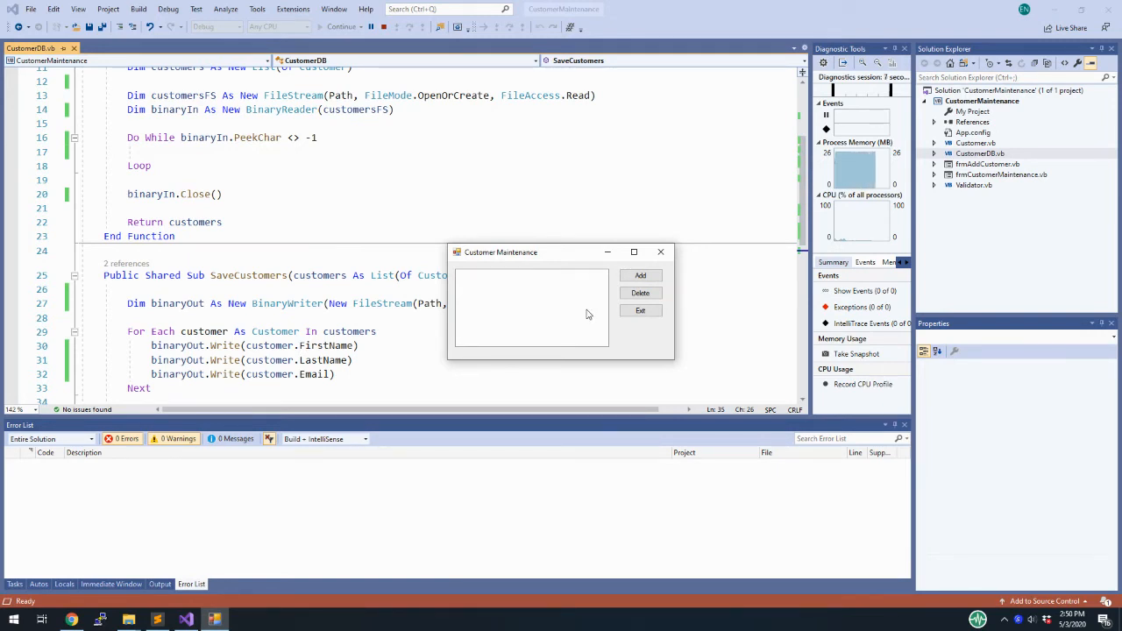
pyautogui.moveTo(580, 320)
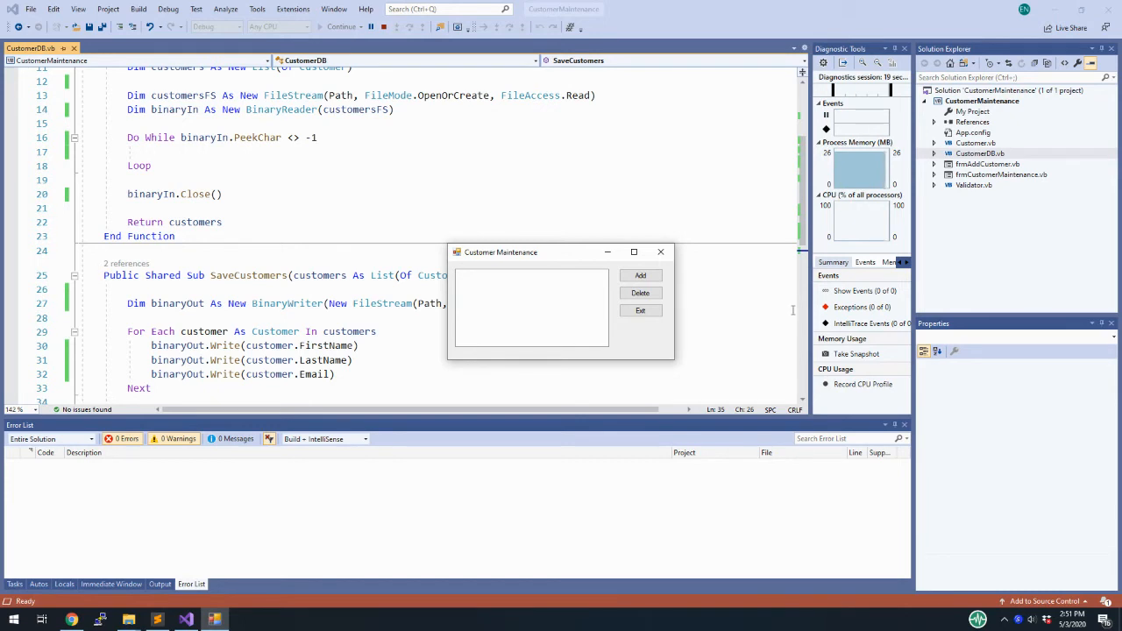
pyautogui.click(257, 9)
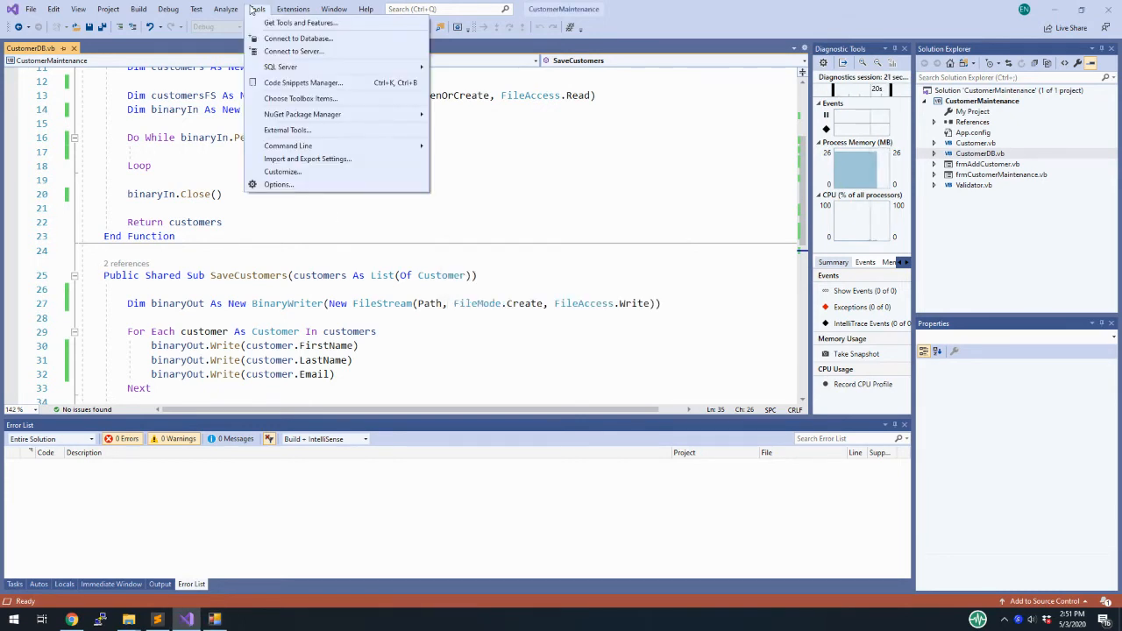
pyautogui.moveTo(278, 184)
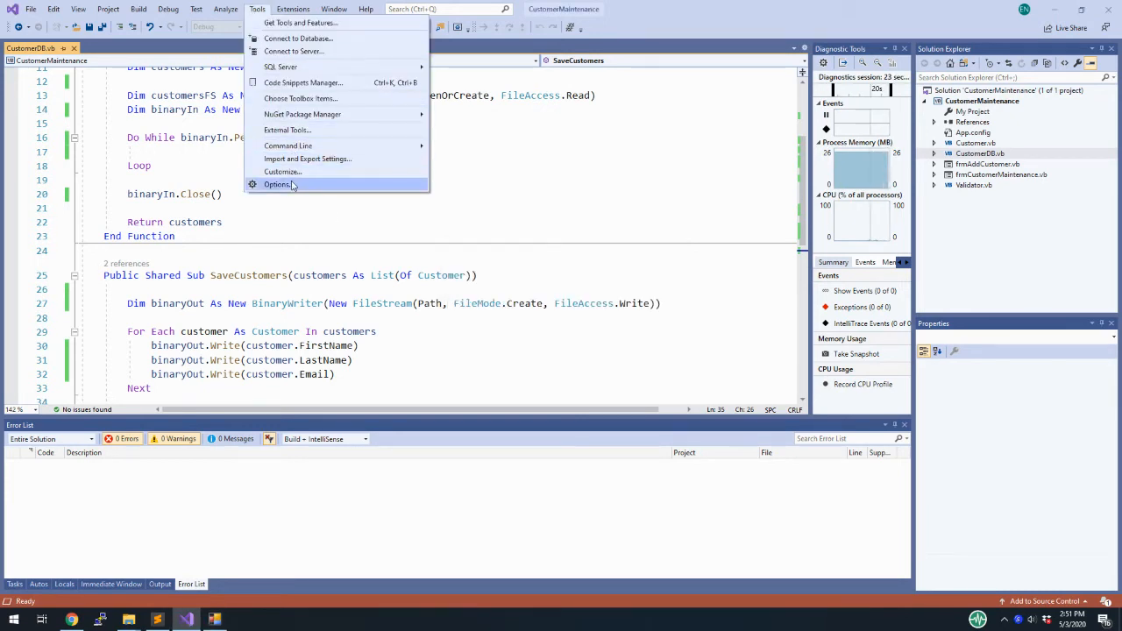
pyautogui.click(278, 184)
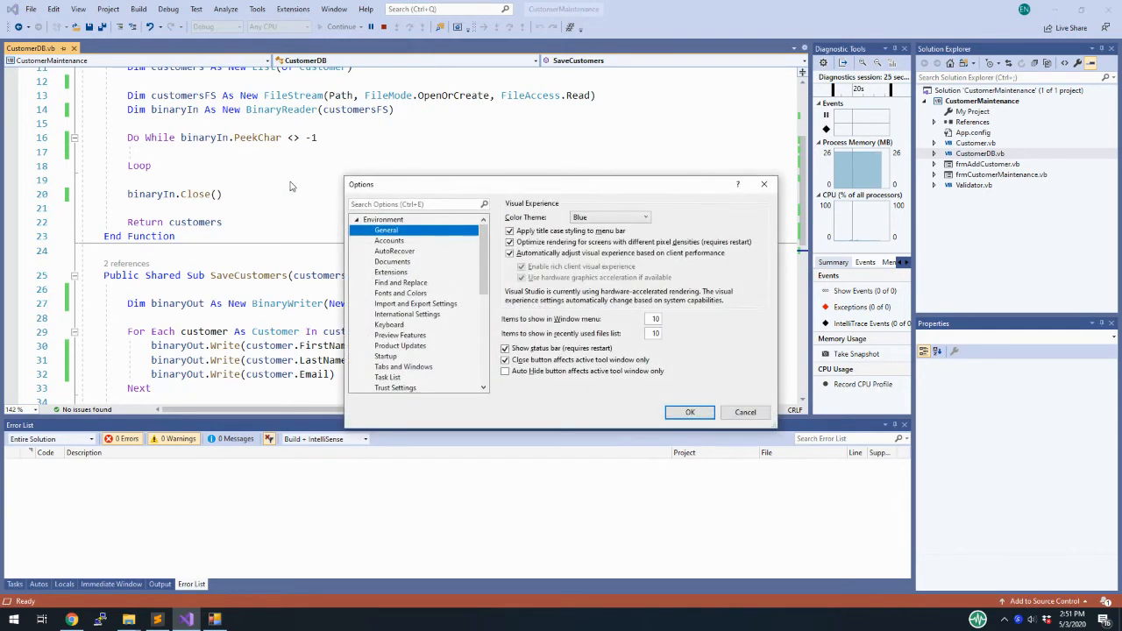
pyautogui.click(356, 230)
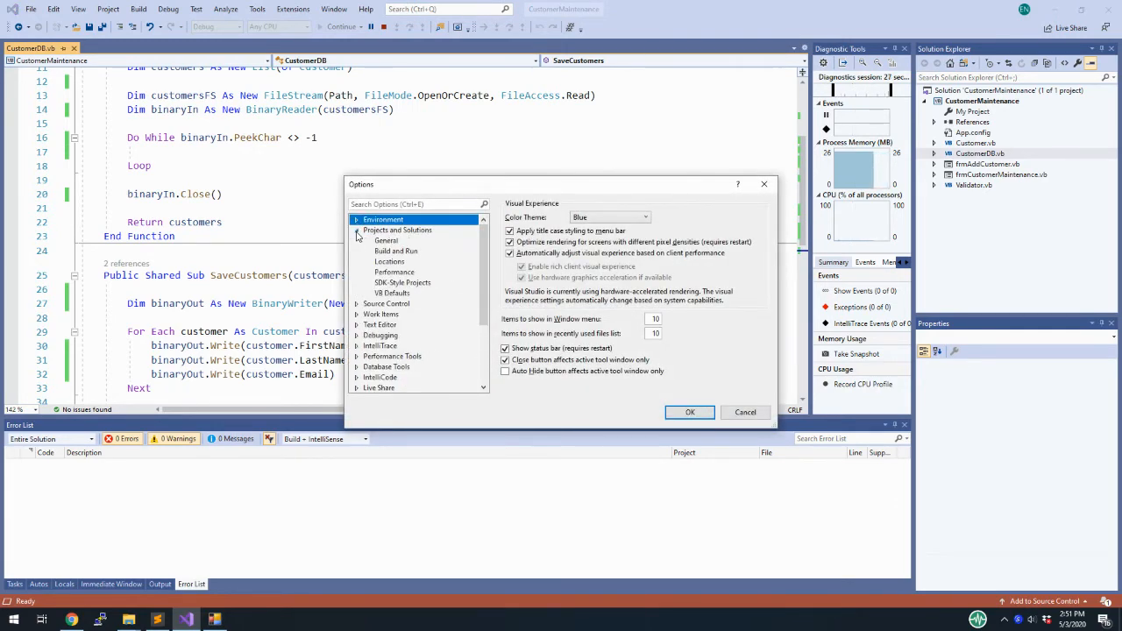
pyautogui.click(397, 229)
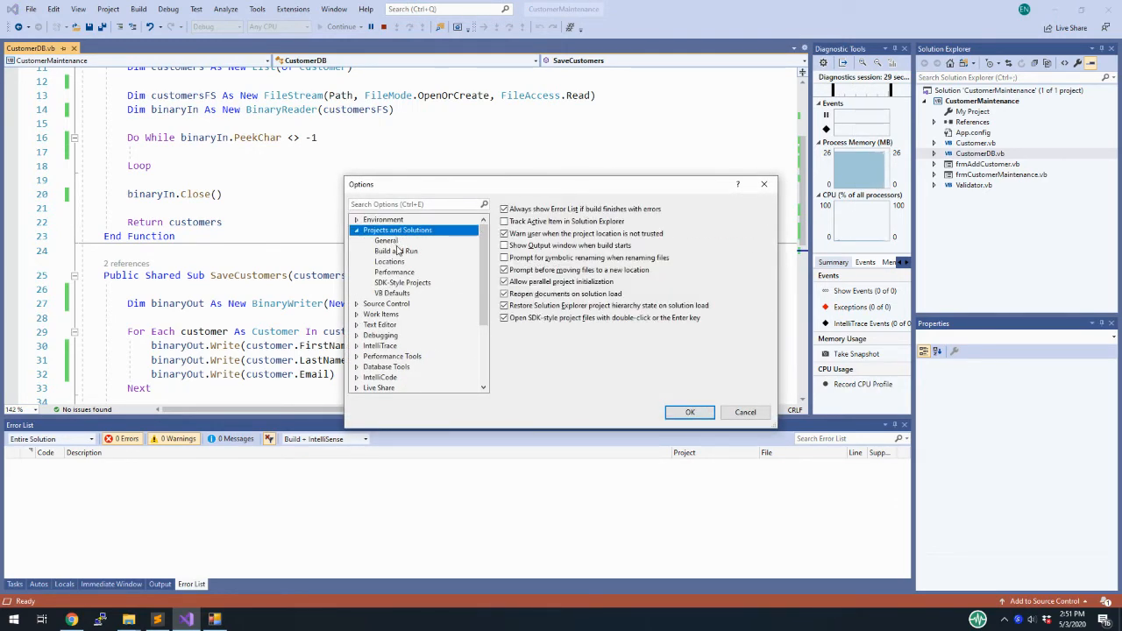
pyautogui.click(396, 251)
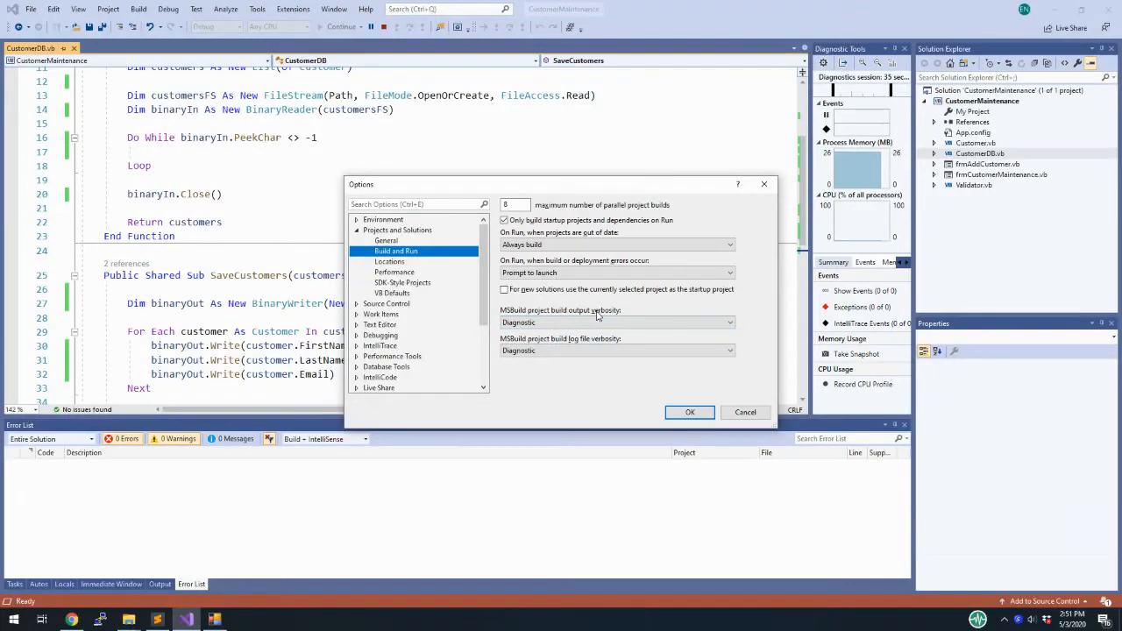
pyautogui.click(728, 322)
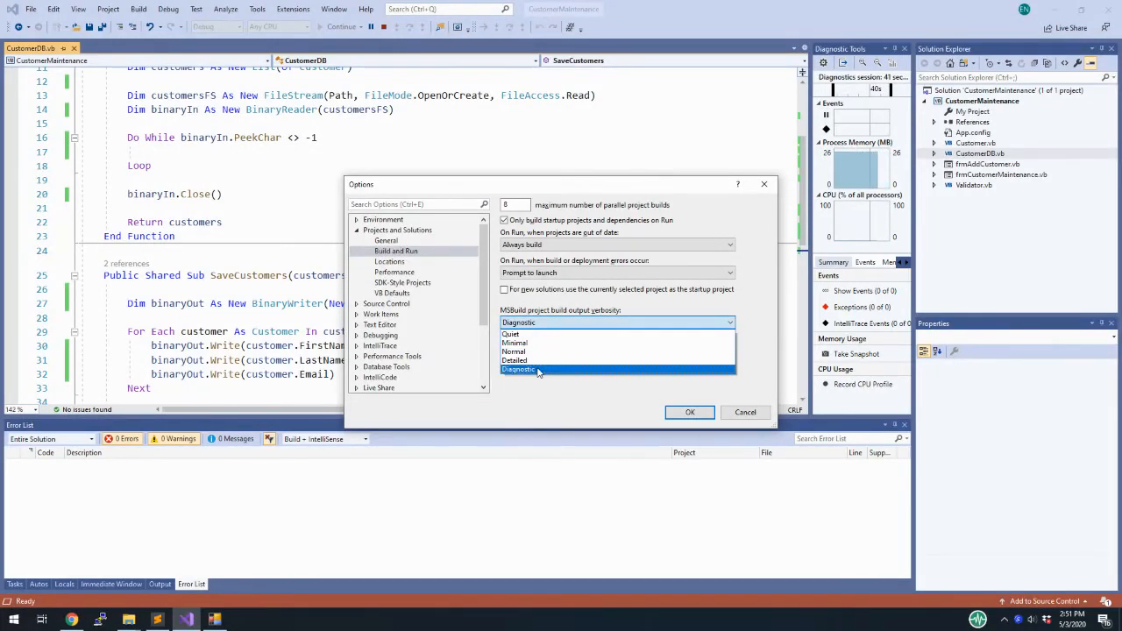
pyautogui.click(519, 369)
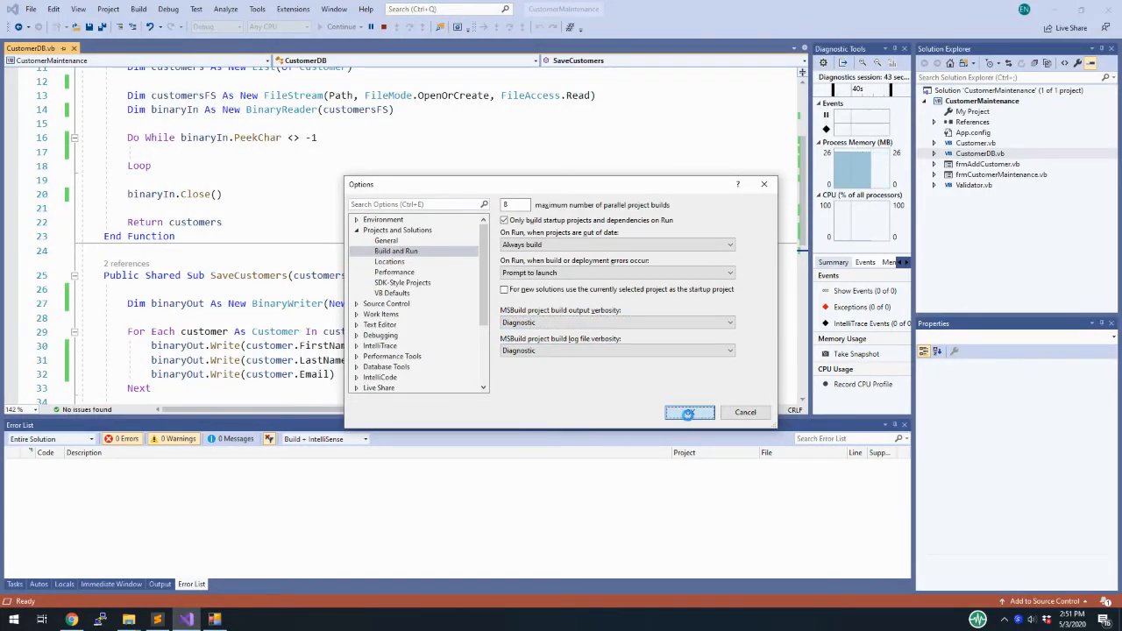
pyautogui.click(689, 412)
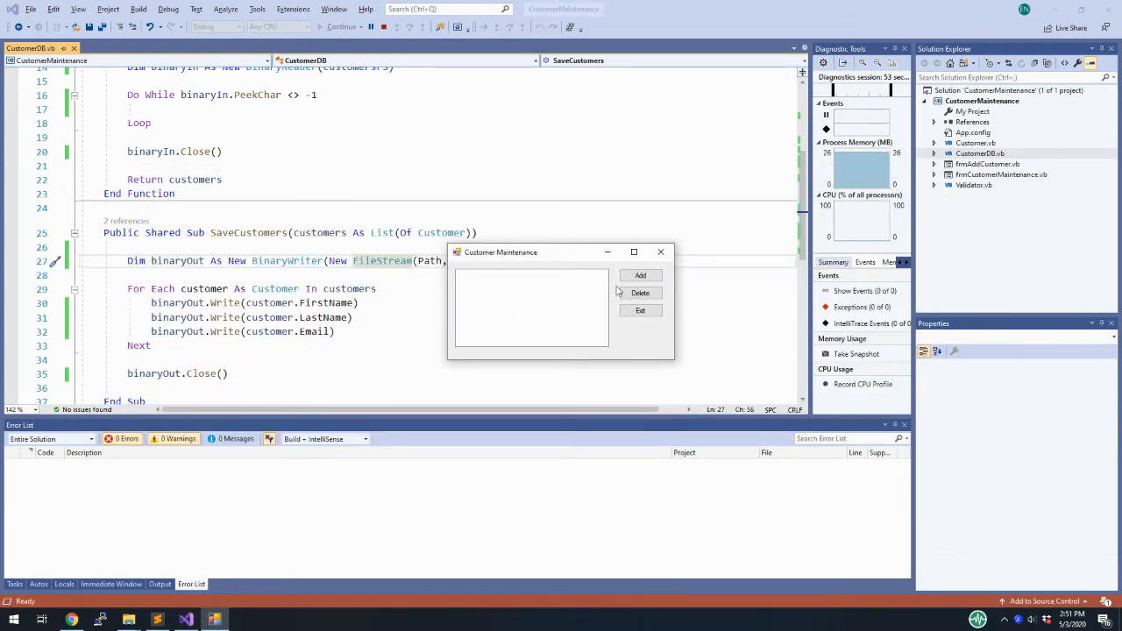
# - Click Exit on the Customer Maintenance form to end debugging
pyautogui.click(640, 276)
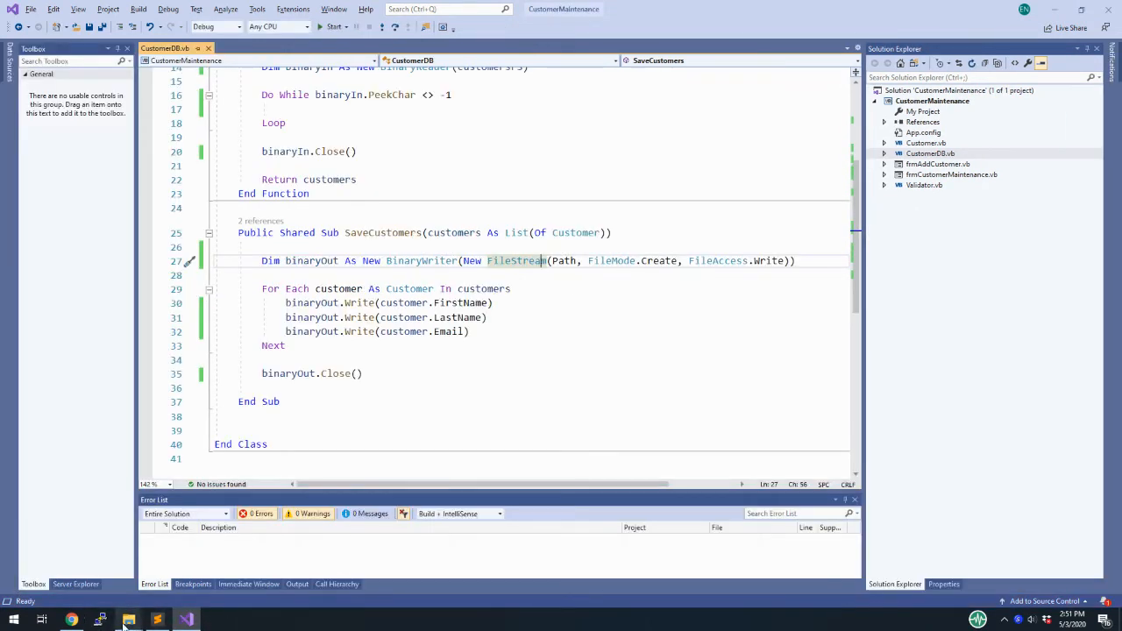
pyautogui.moveTo(129, 620)
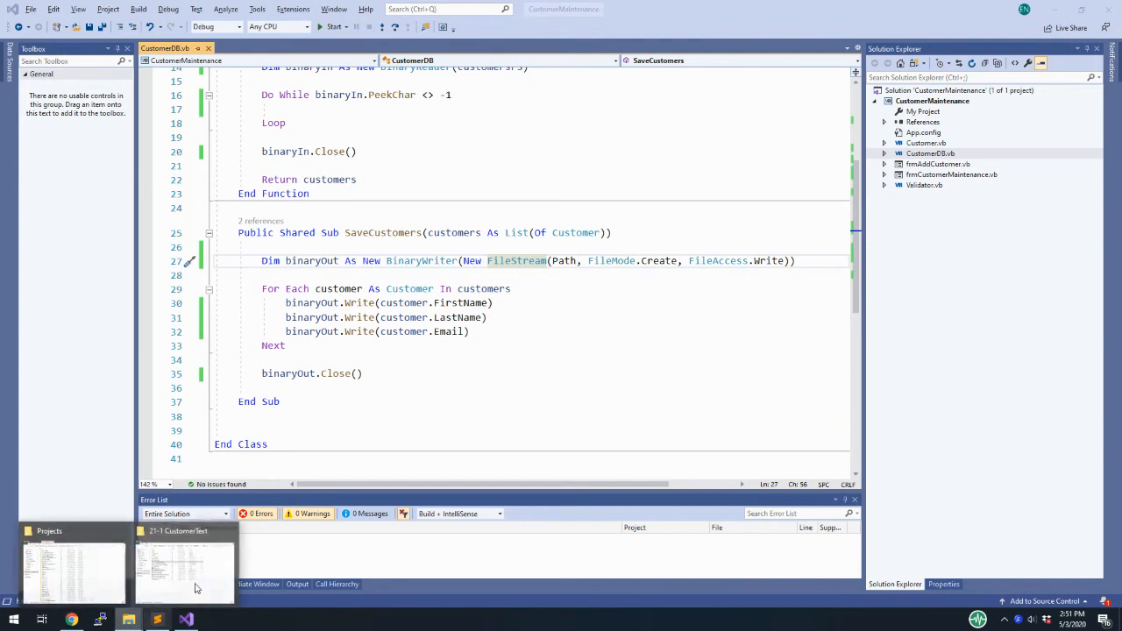
# - Open Customers.dat from the 21-1 CustomerText folder with Sublime Text
pyautogui.click(184, 562)
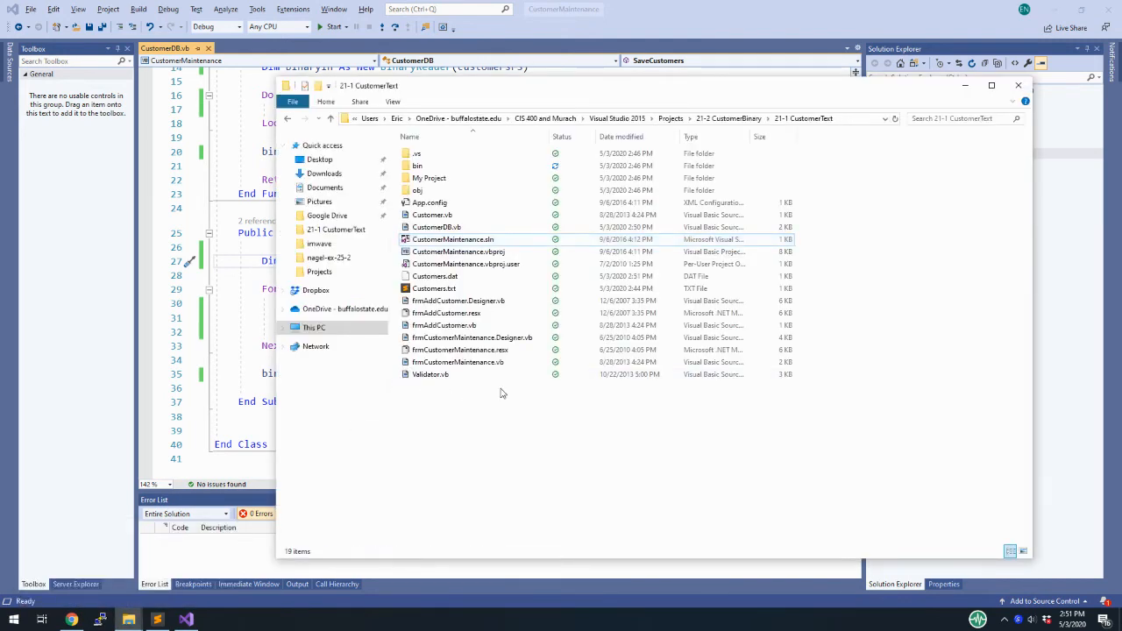
pyautogui.click(434, 276)
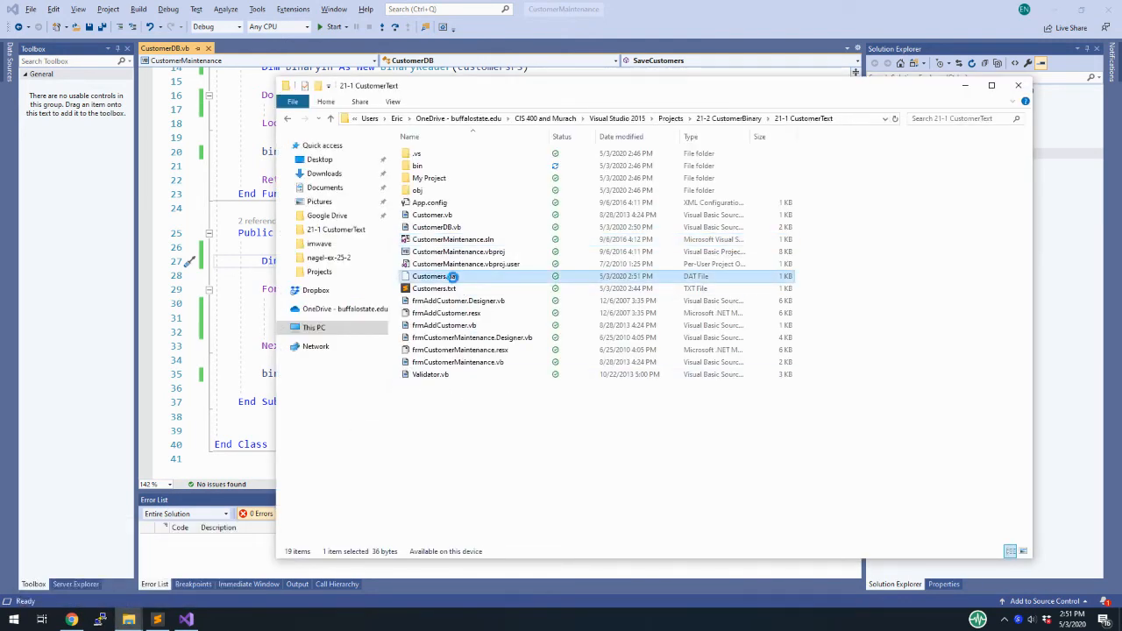
pyautogui.rightClick(435, 275)
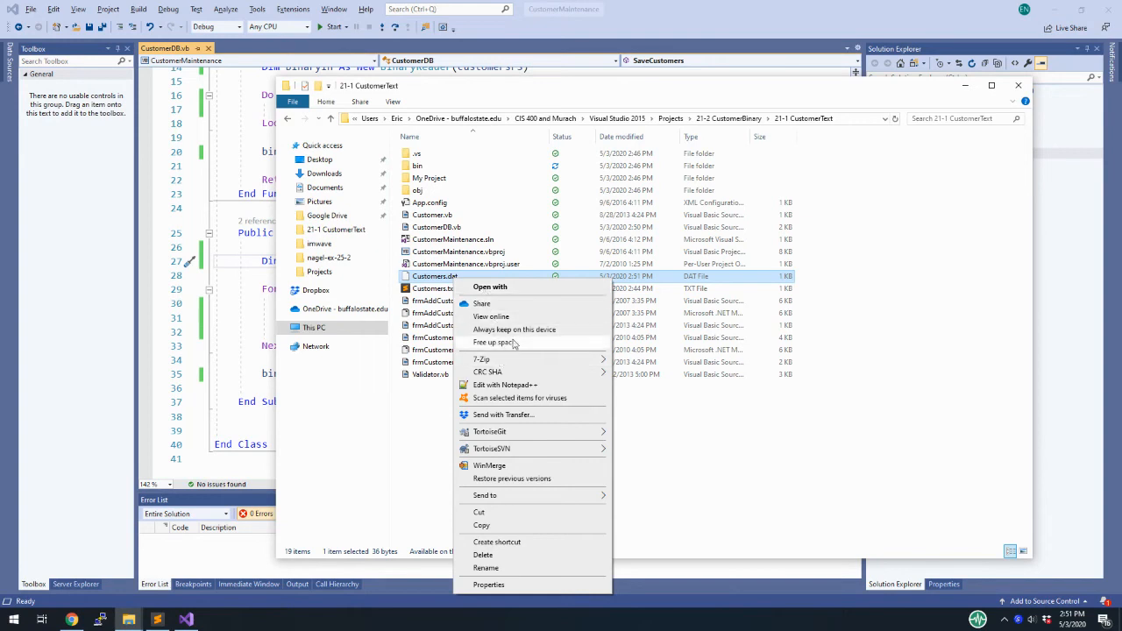
pyautogui.click(491, 287)
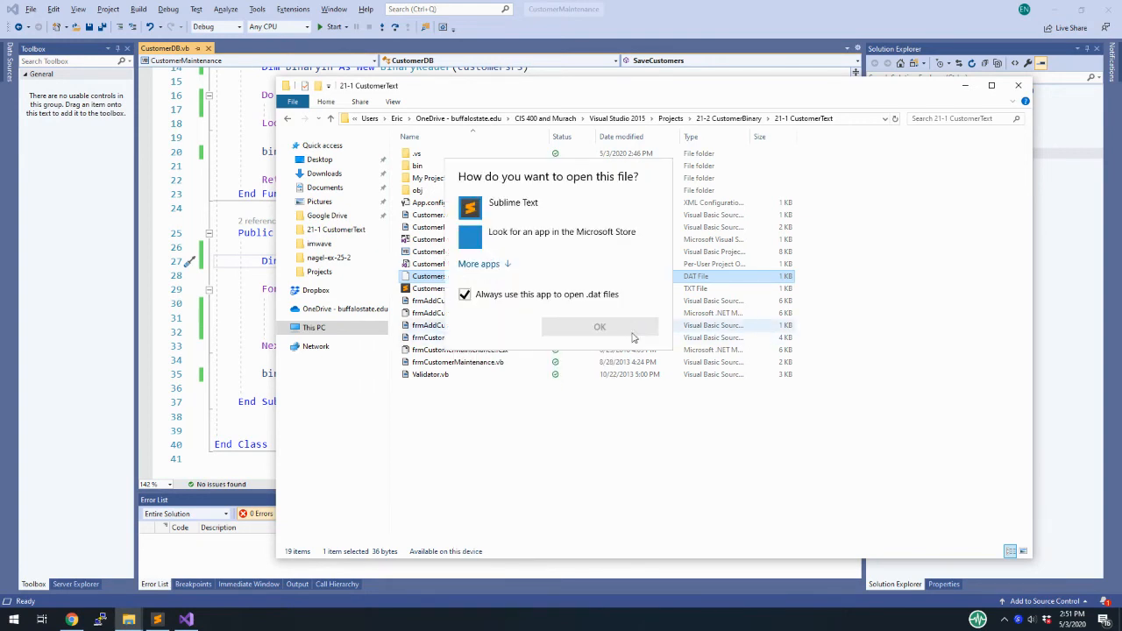
pyautogui.click(465, 293)
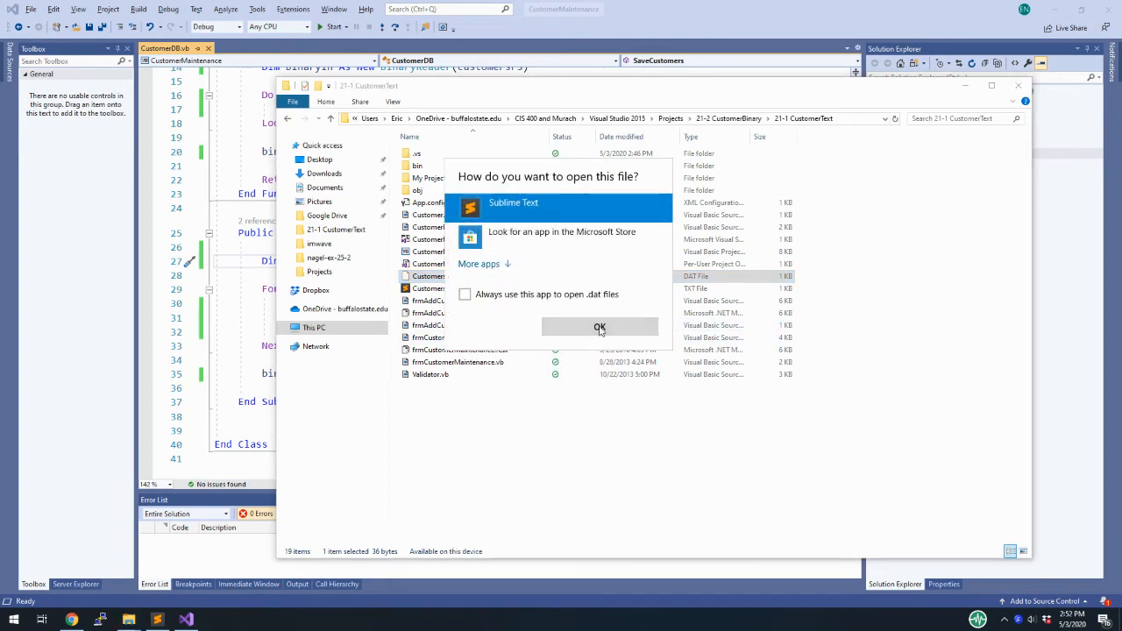
pyautogui.click(600, 327)
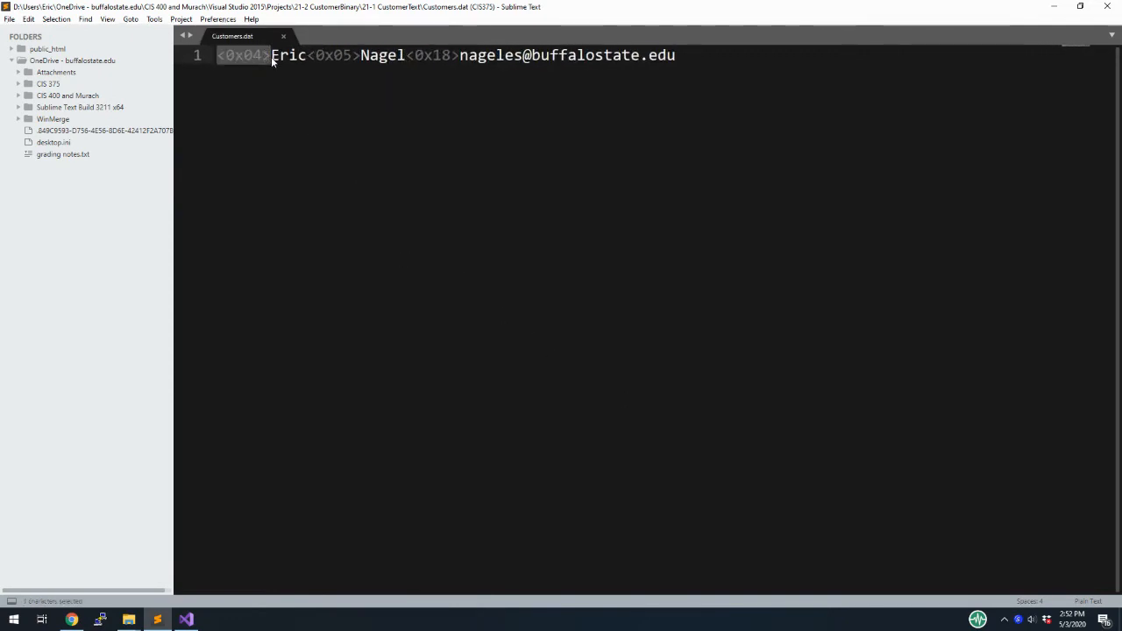
pyautogui.moveTo(251, 63)
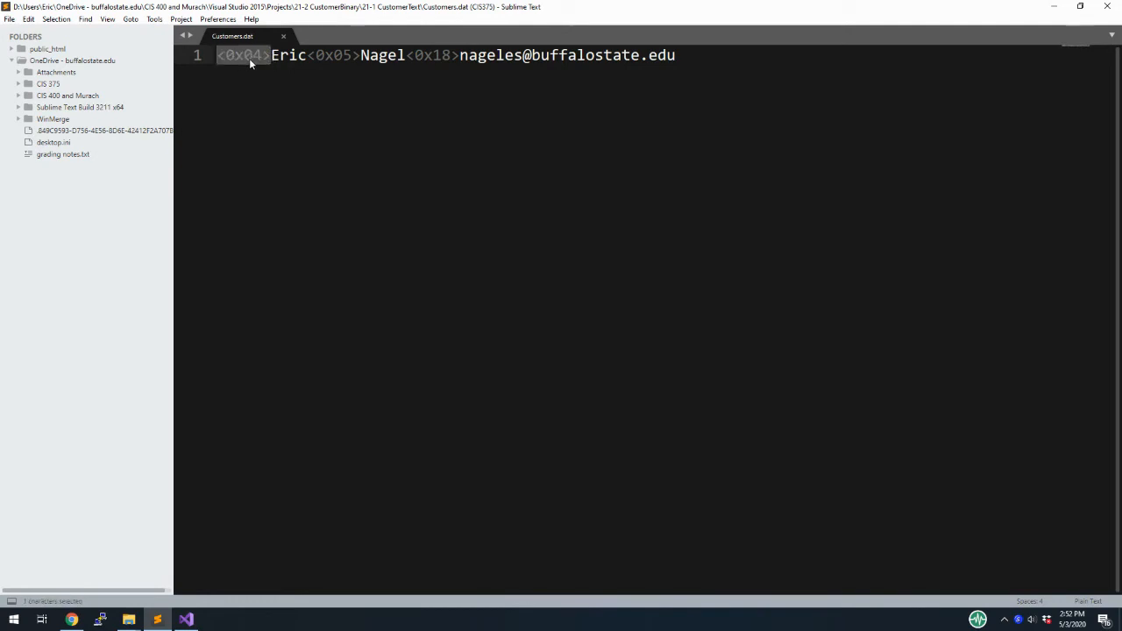
pyautogui.click(310, 55)
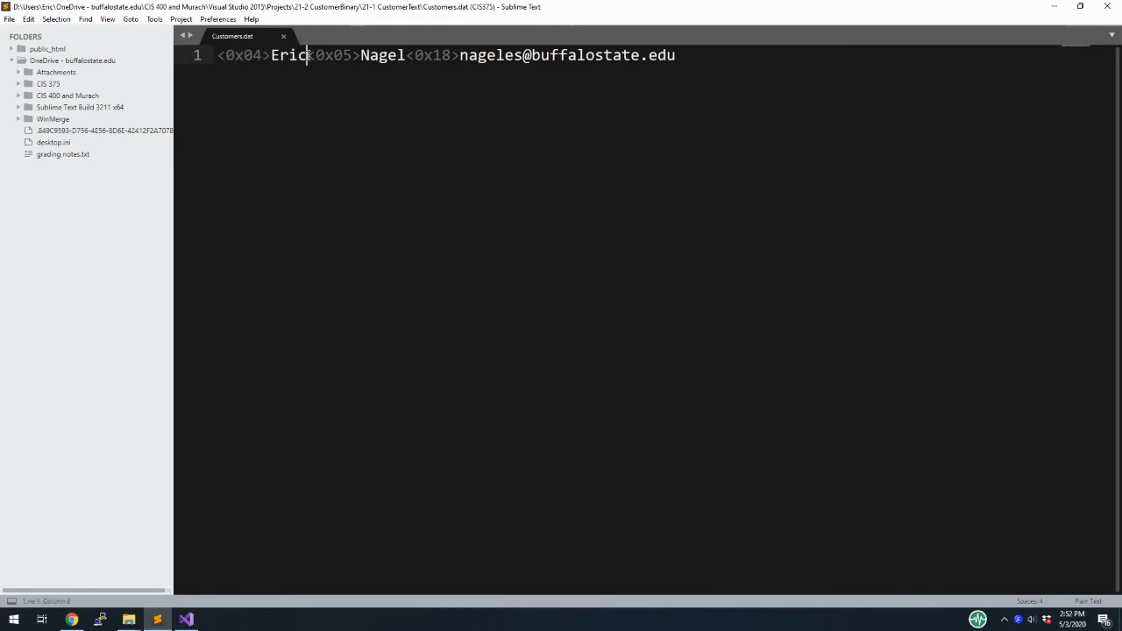
pyautogui.click(271, 54)
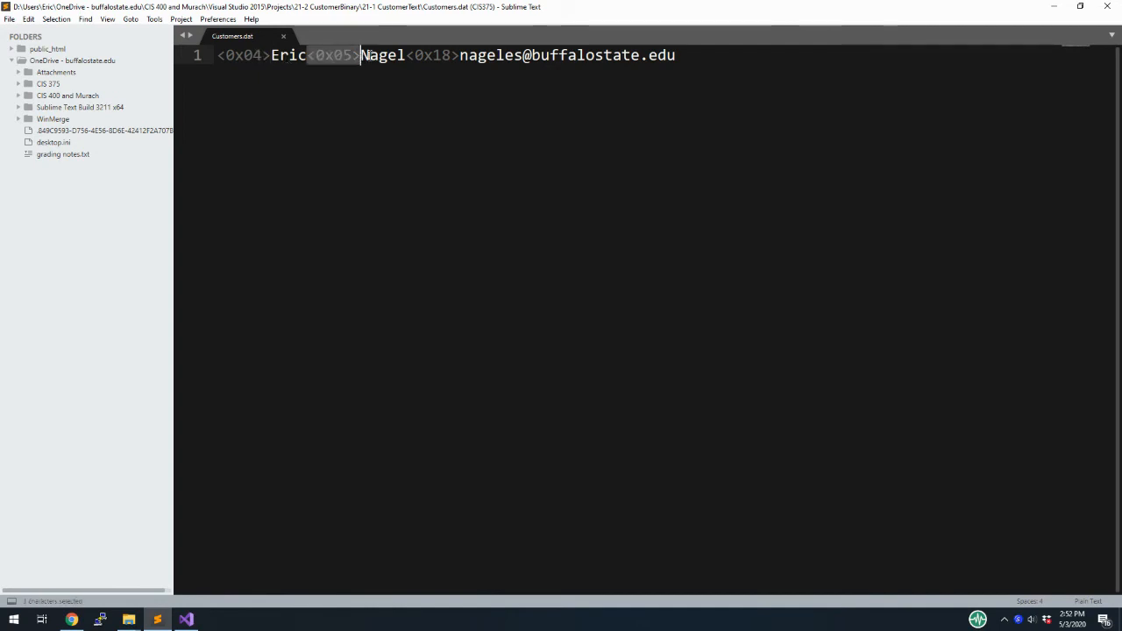
pyautogui.click(524, 54)
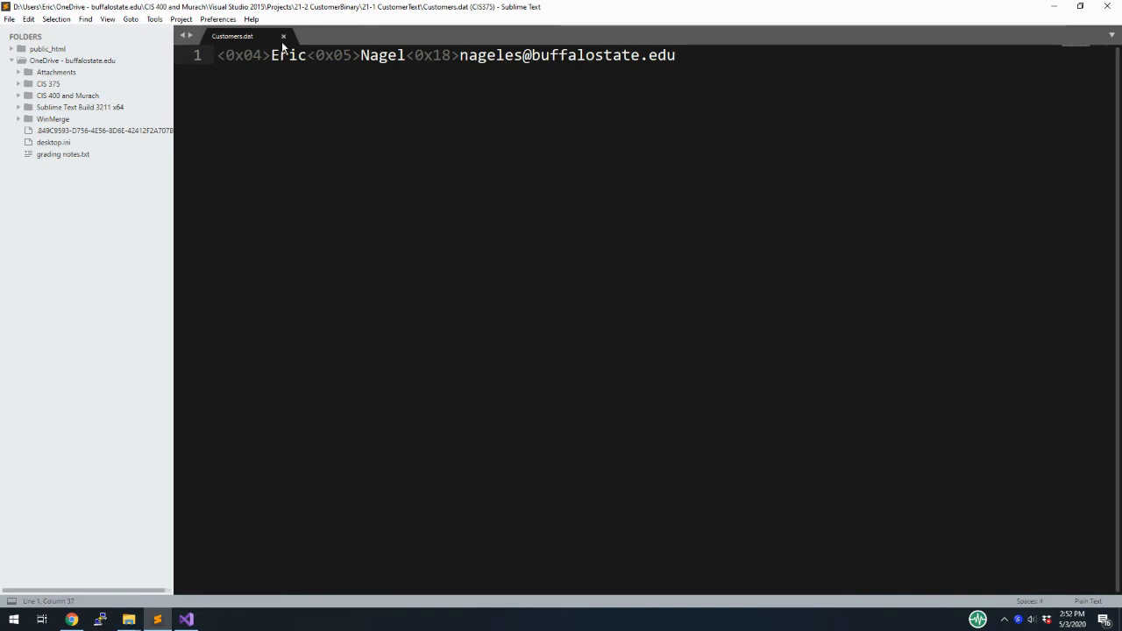
pyautogui.click(185, 620)
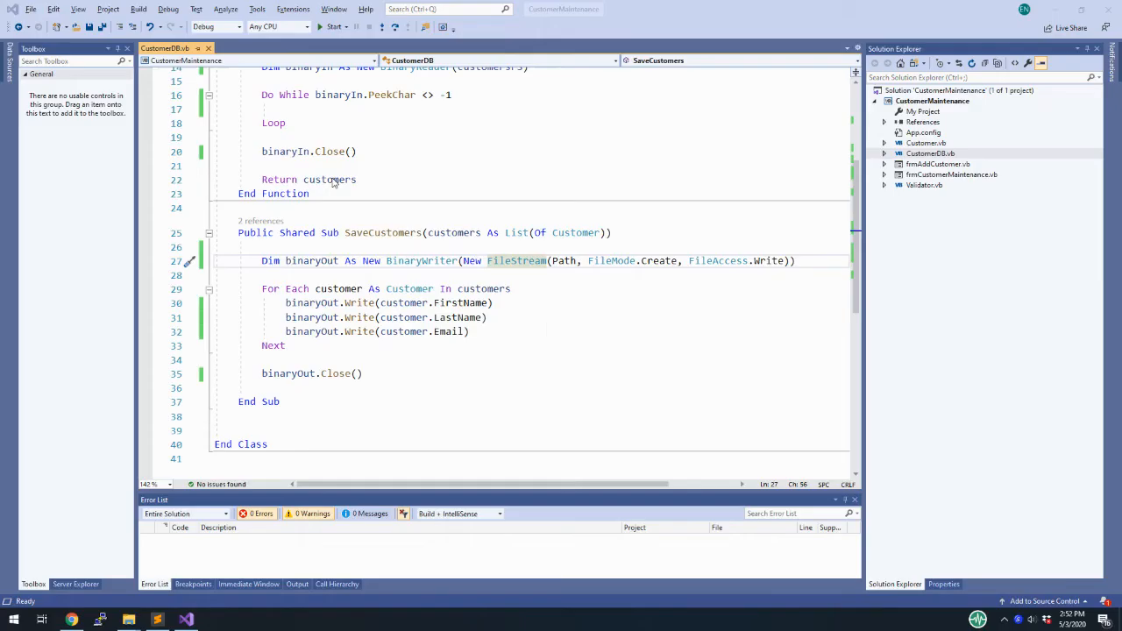
# - In the Do While loop, build a Customer from three binaryIn.ReadString calls, add it, and run
pyautogui.scroll(3)
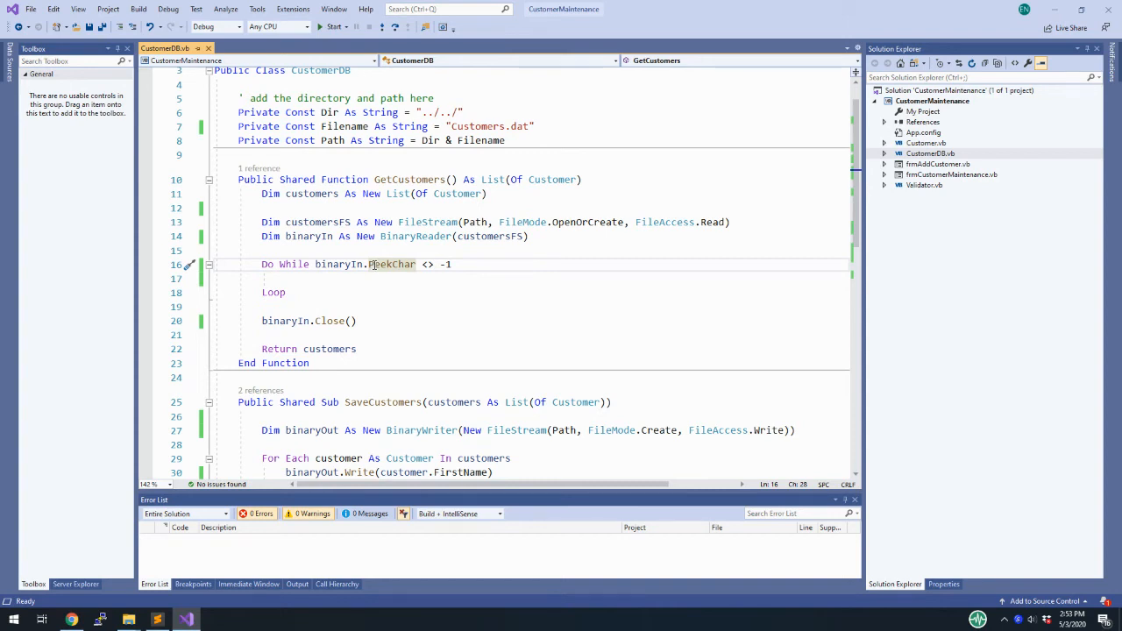
pyautogui.click(386, 279)
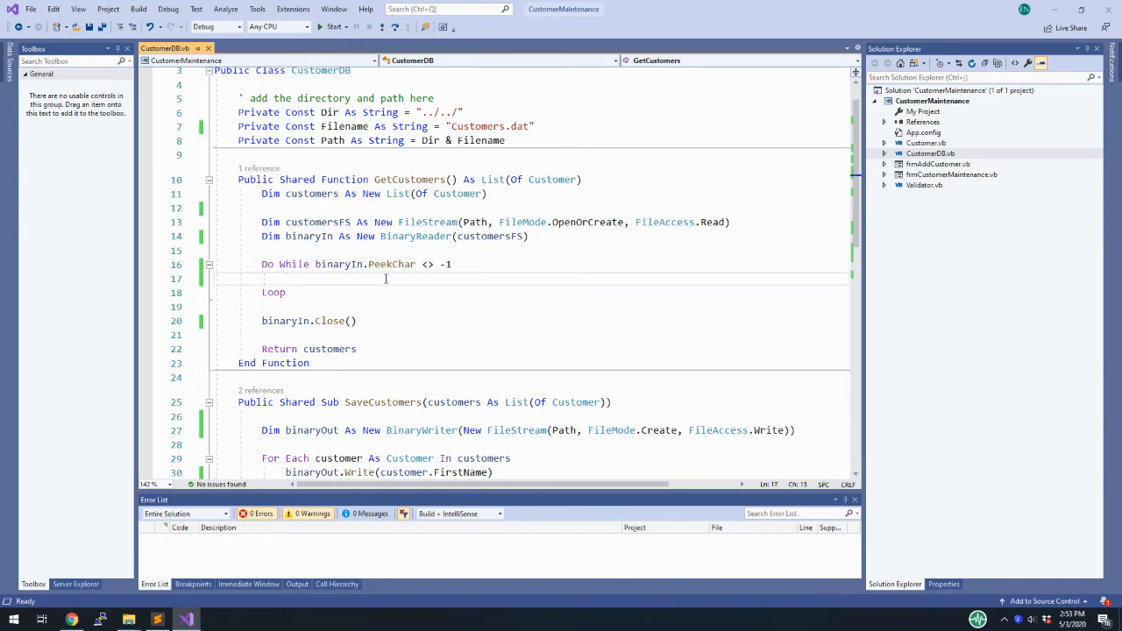
pyautogui.write('Dim customer As New Customer(')
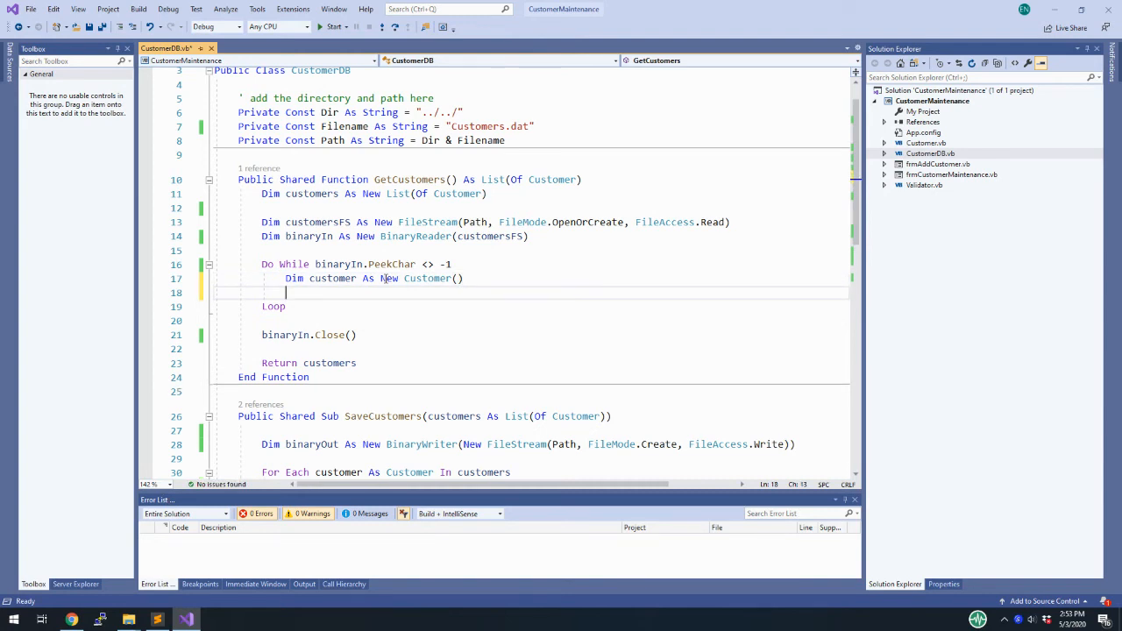
pyautogui.write('customer.FirstName')
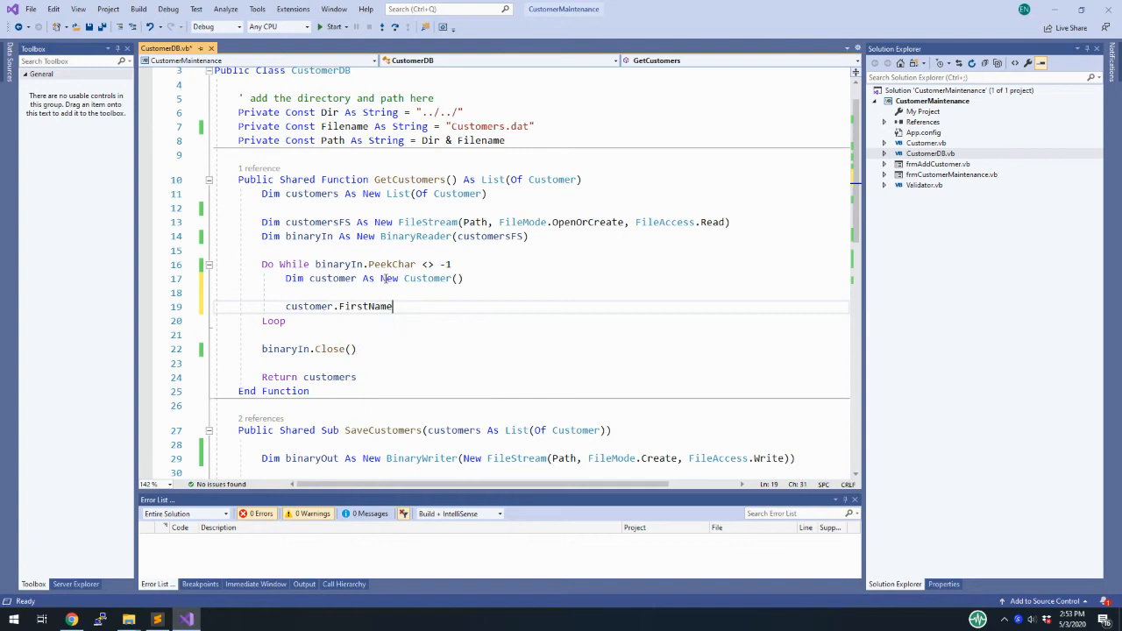
pyautogui.write('= binaryIn.ReadString')
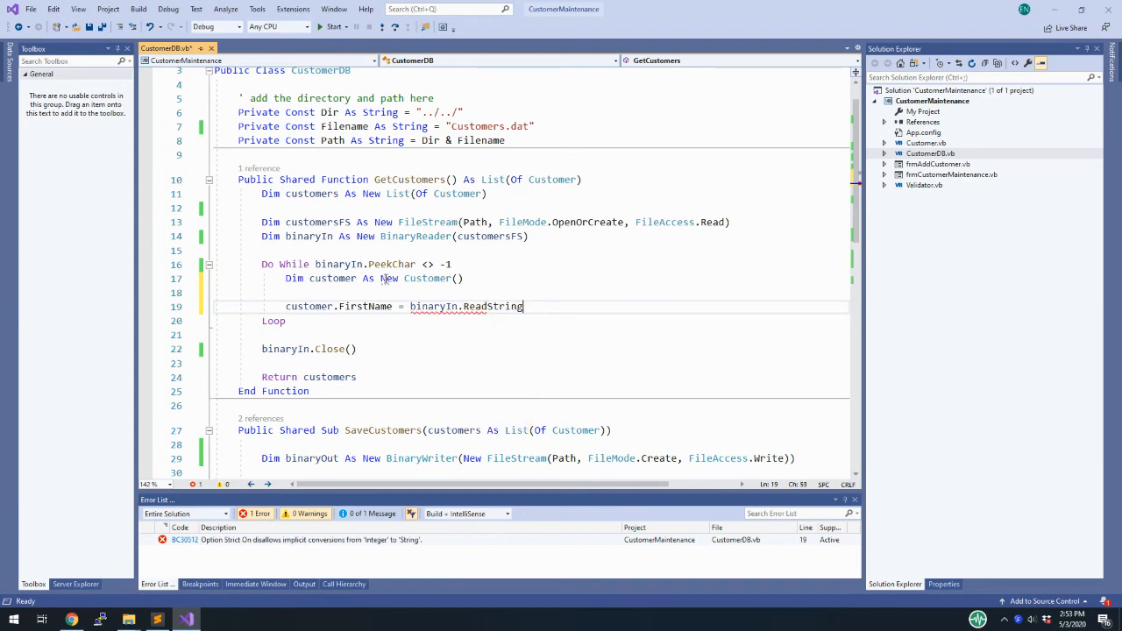
pyautogui.write('()')
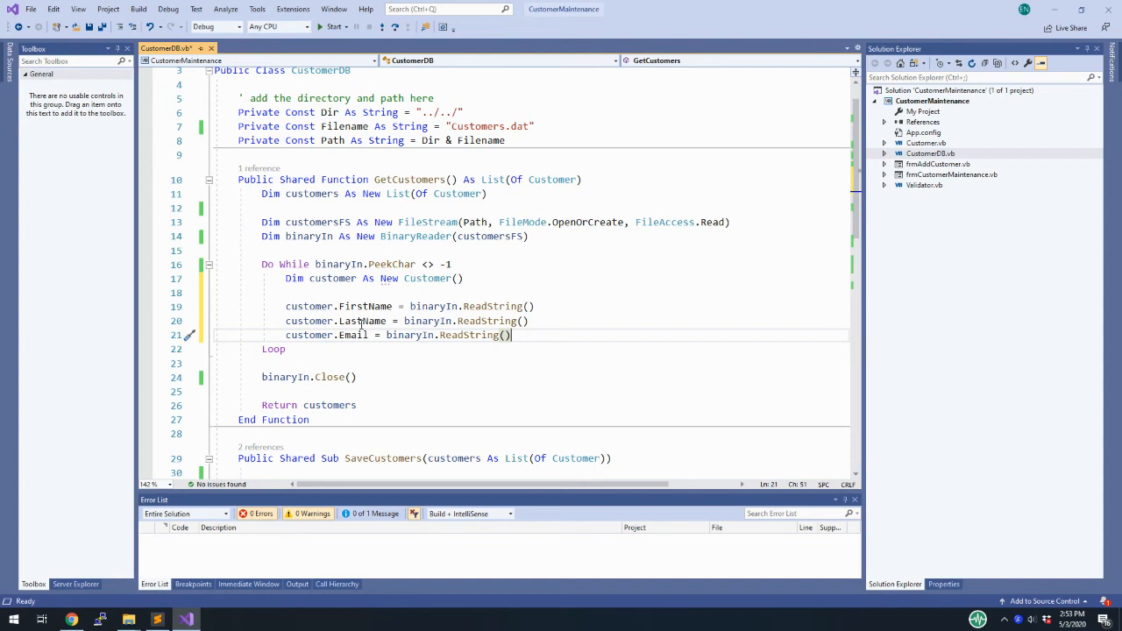
pyautogui.write('customers.Add(customer')
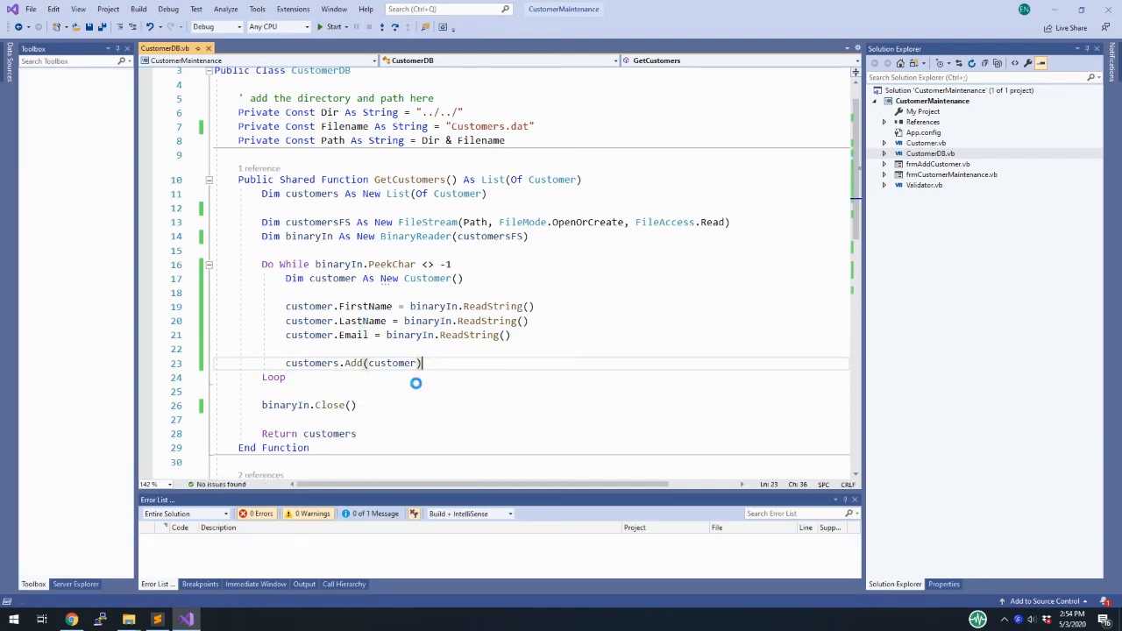
pyautogui.click(334, 27)
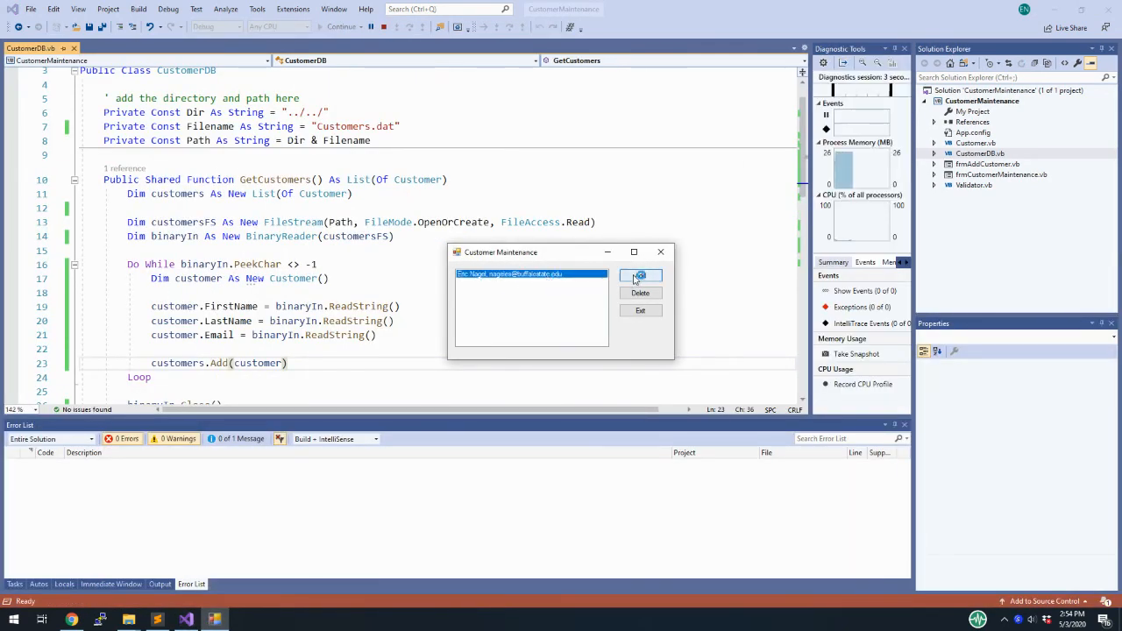
pyautogui.click(640, 275)
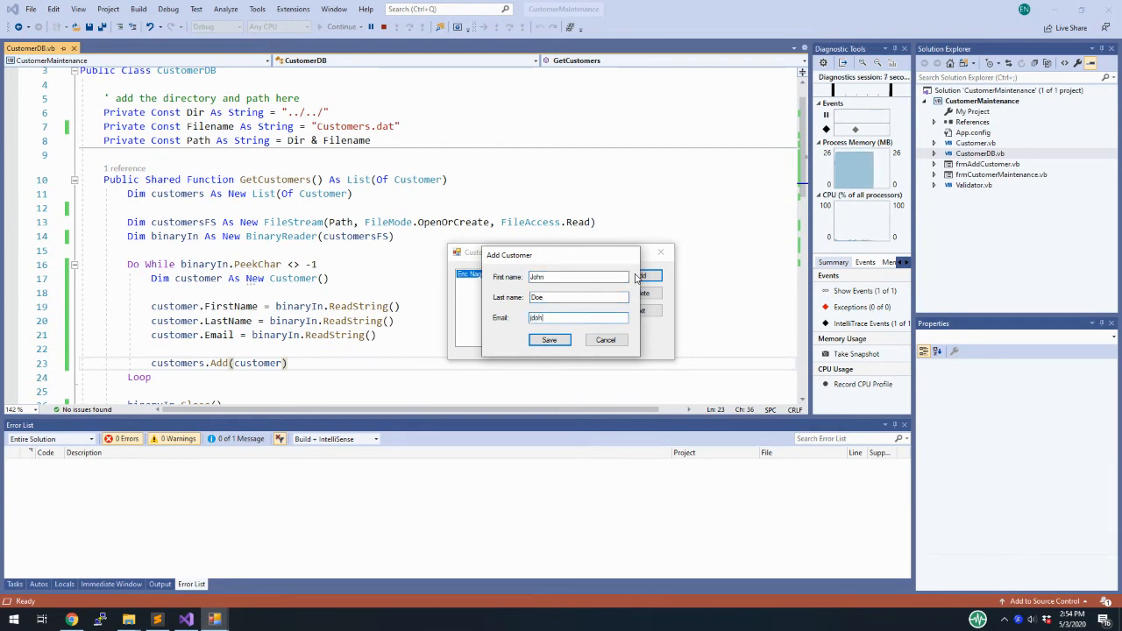
pyautogui.write('@gmail.com')
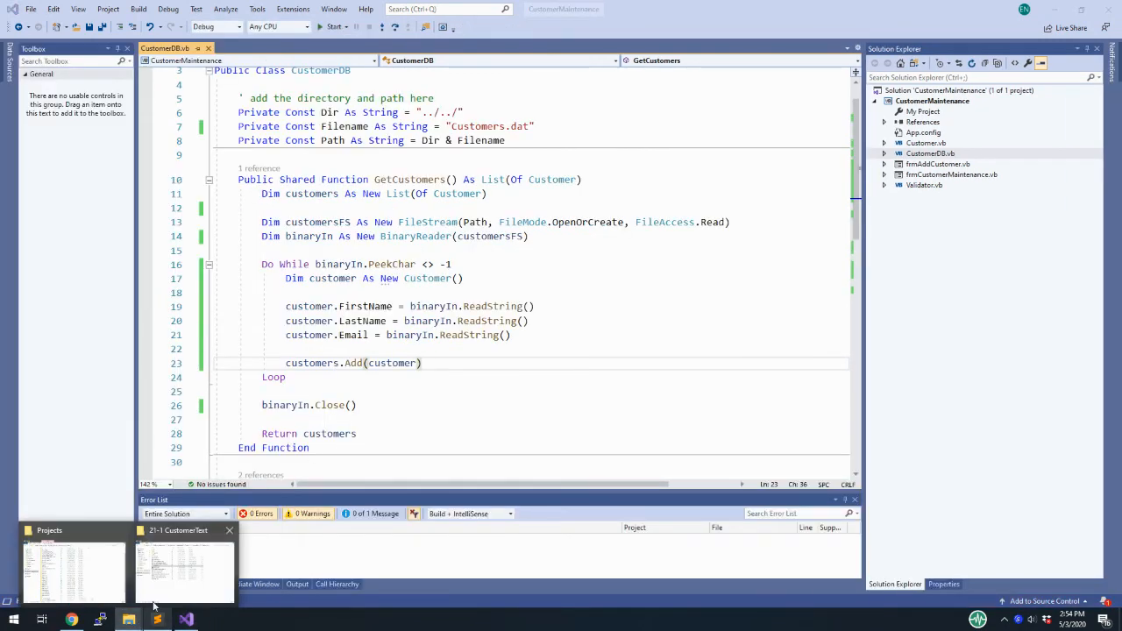
# - Open Customers.dat in Sublime Text from the project folder
pyautogui.click(129, 620)
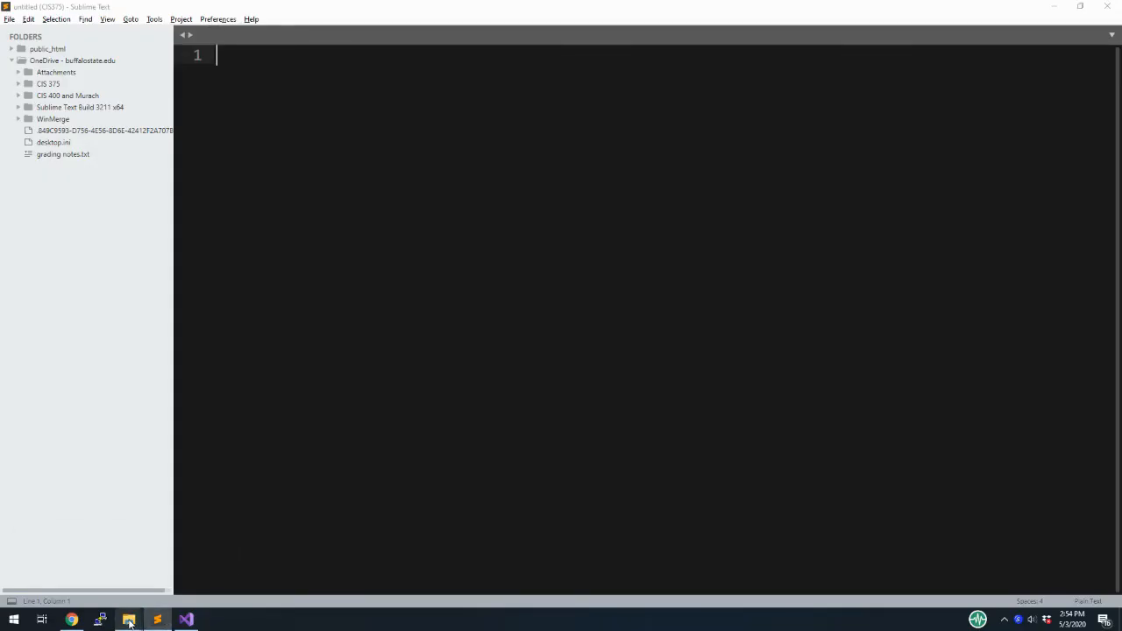
pyautogui.click(128, 620)
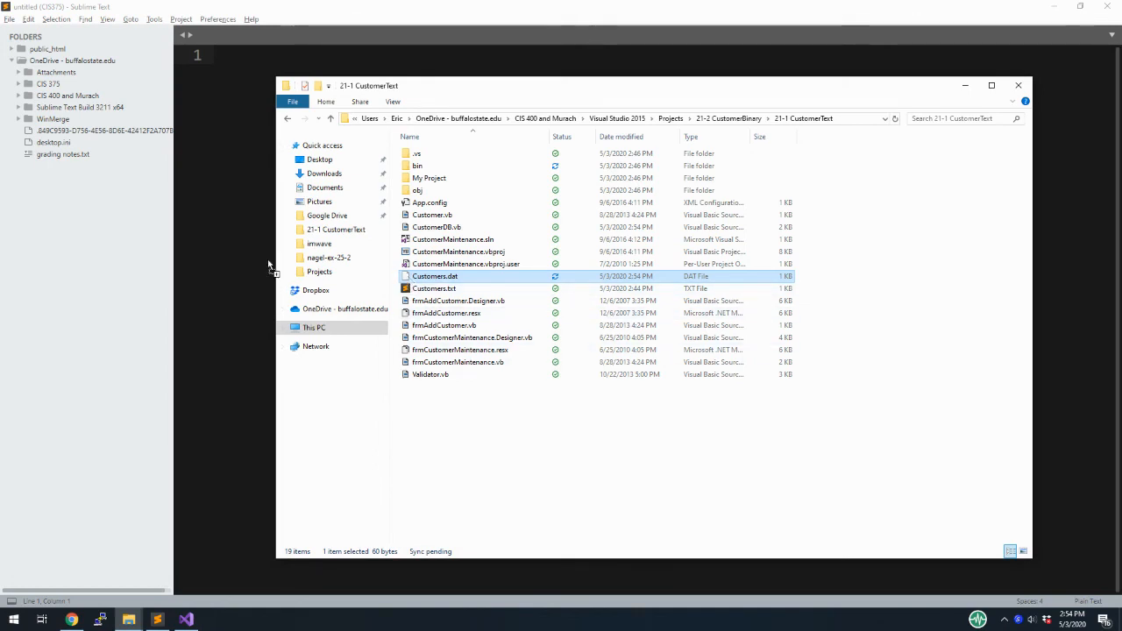
pyautogui.doubleClick(435, 276)
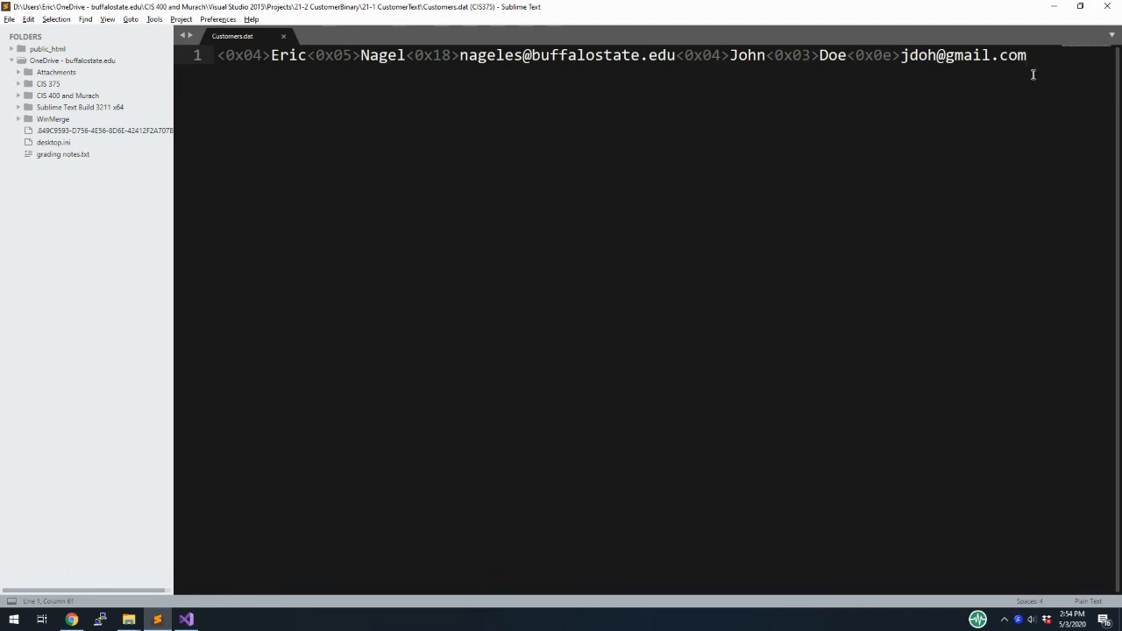
pyautogui.moveTo(723, 57)
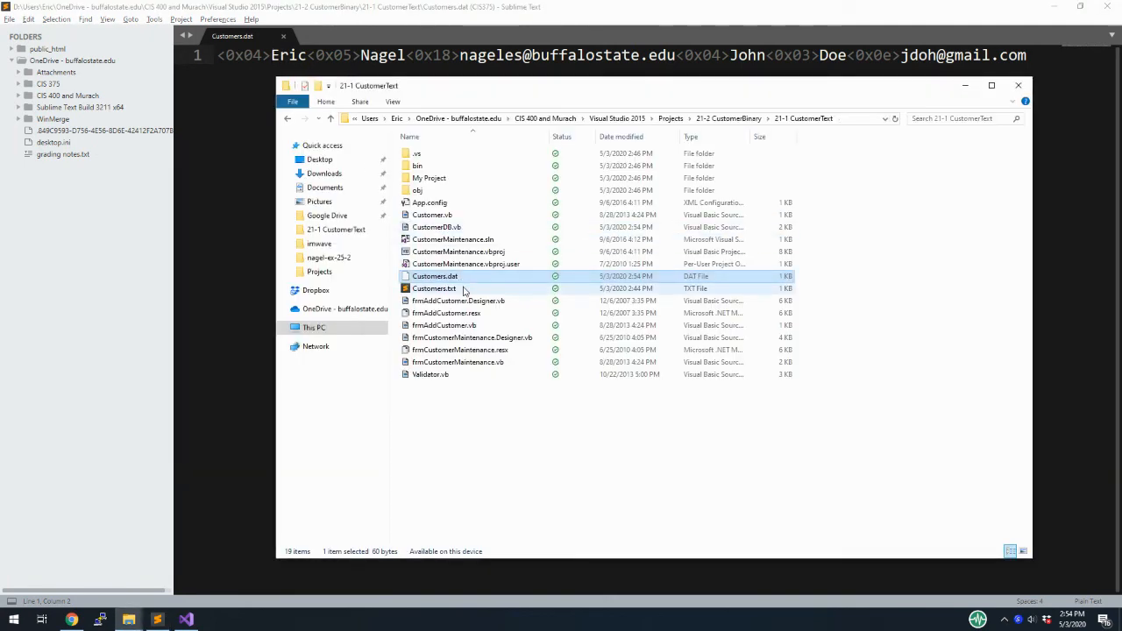
# - Open Customers.txt to compare, switch back to Customers.dat, then return to Visual Studio
pyautogui.click(435, 288)
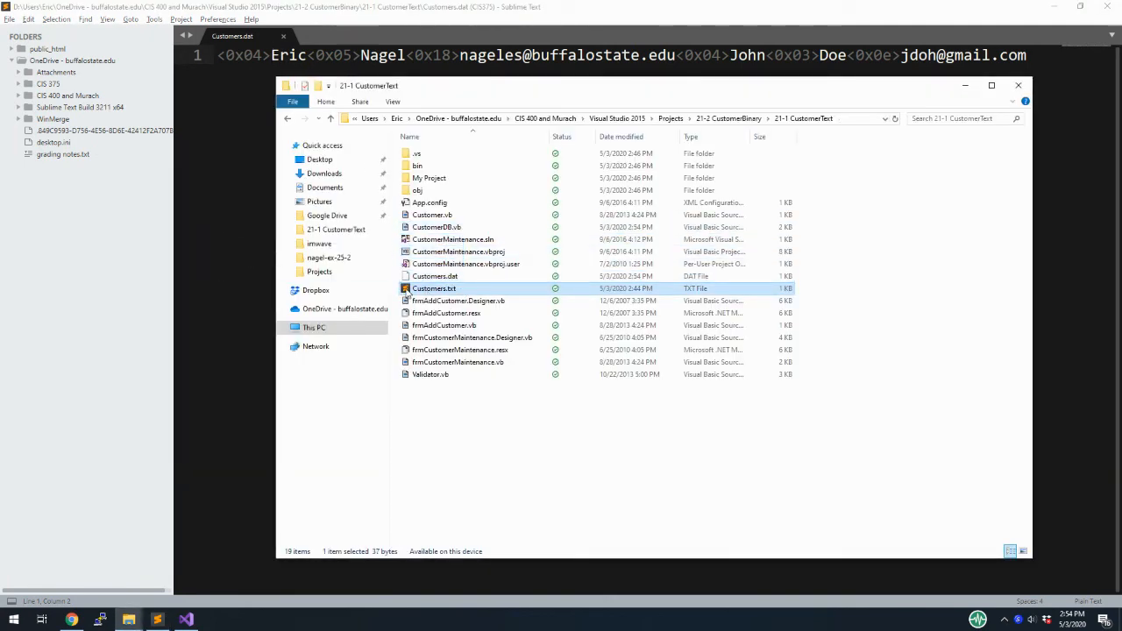
pyautogui.doubleClick(434, 287)
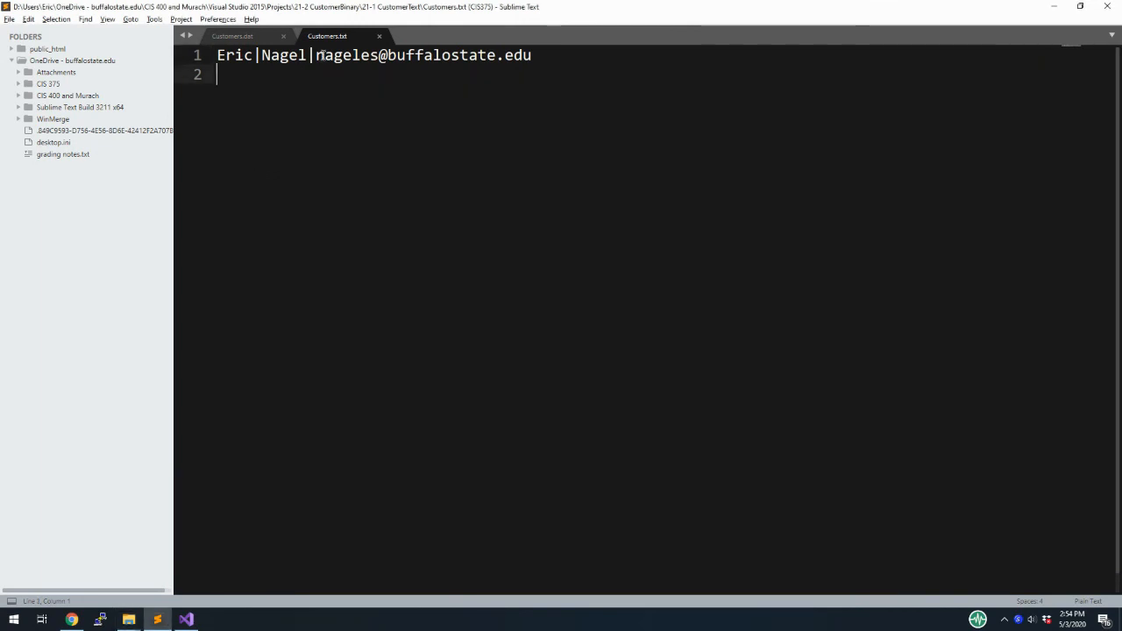
pyautogui.click(232, 36)
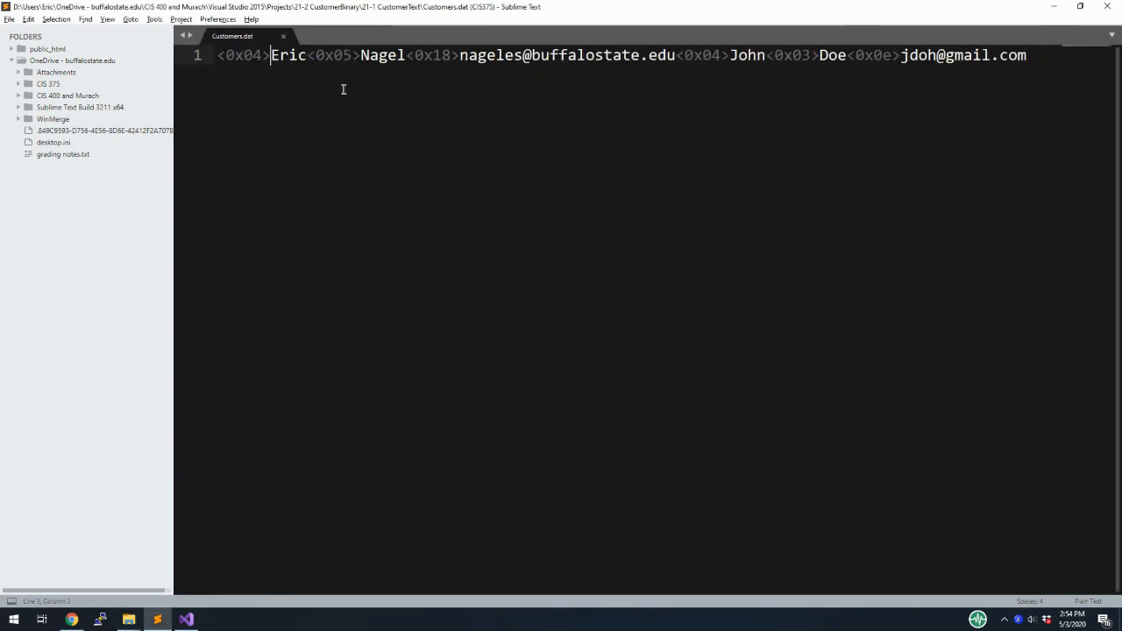
pyautogui.click(185, 620)
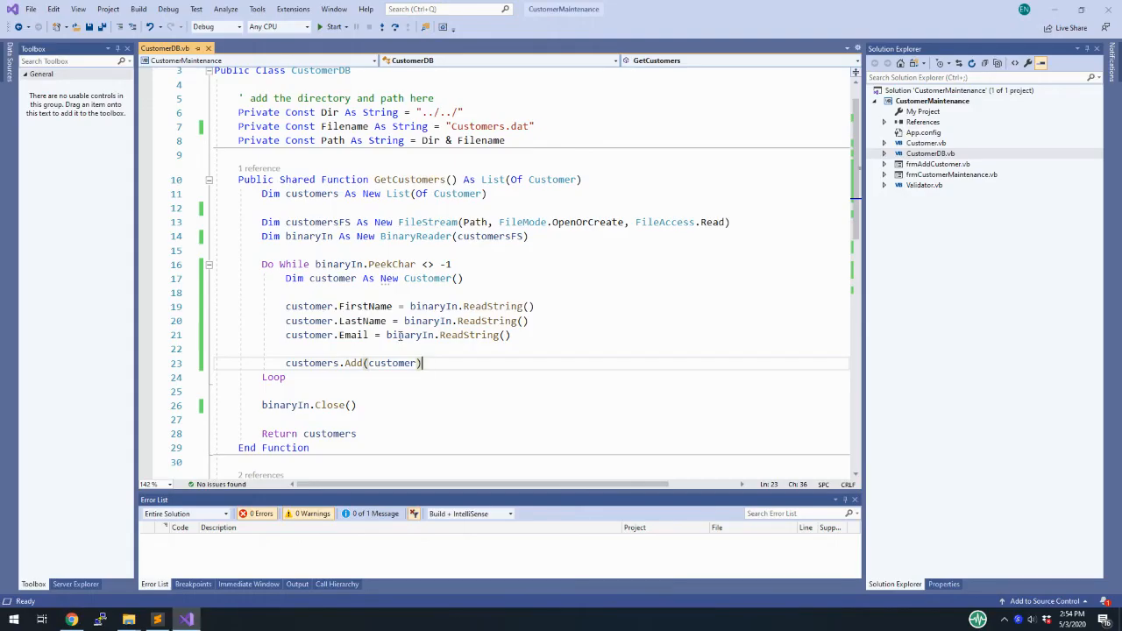
pyautogui.scroll(-3)
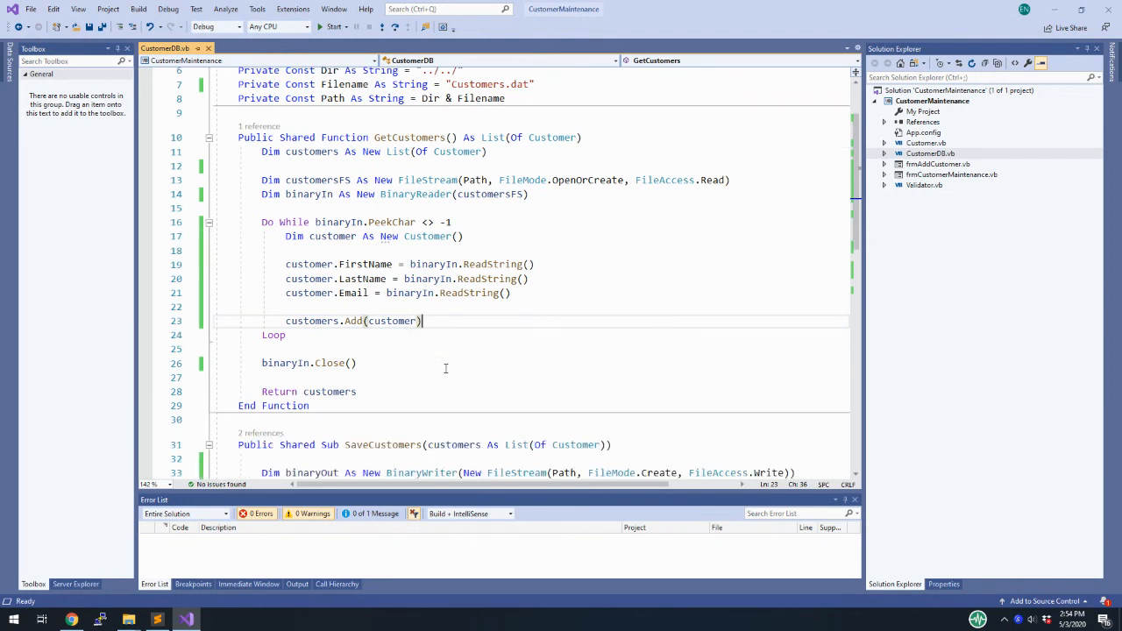
pyautogui.scroll(-3)
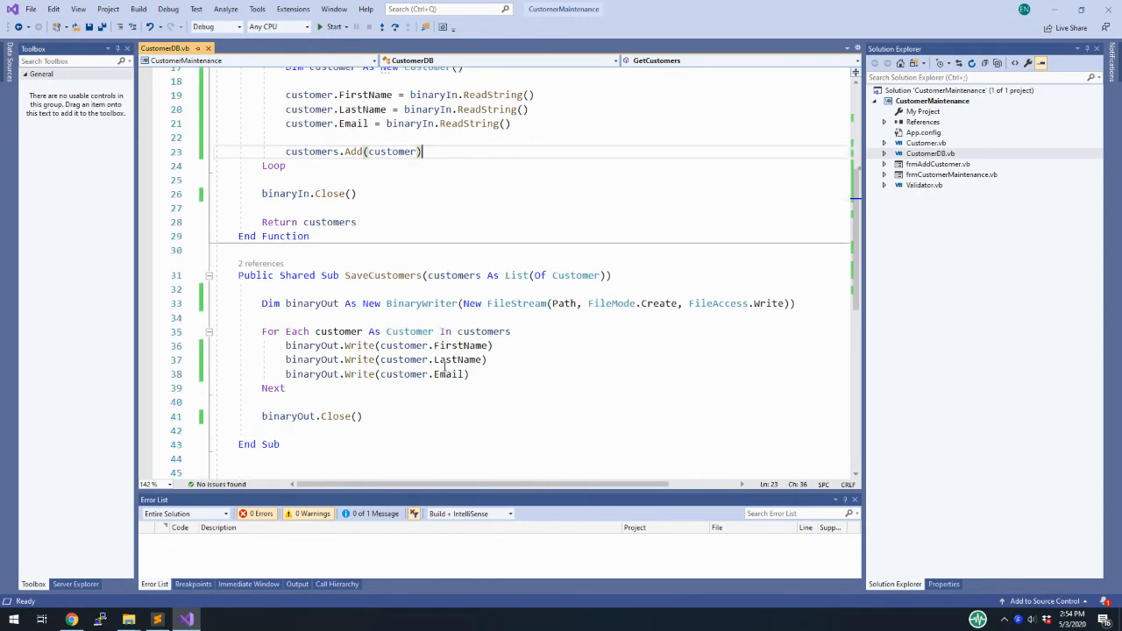
pyautogui.moveTo(455, 360)
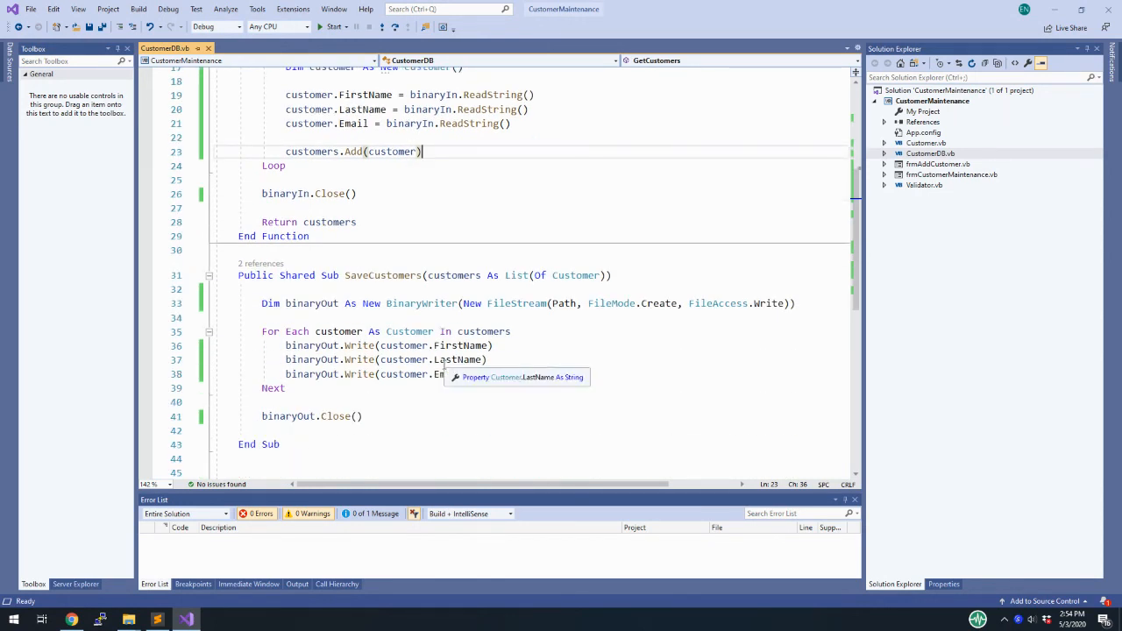
pyautogui.scroll(3)
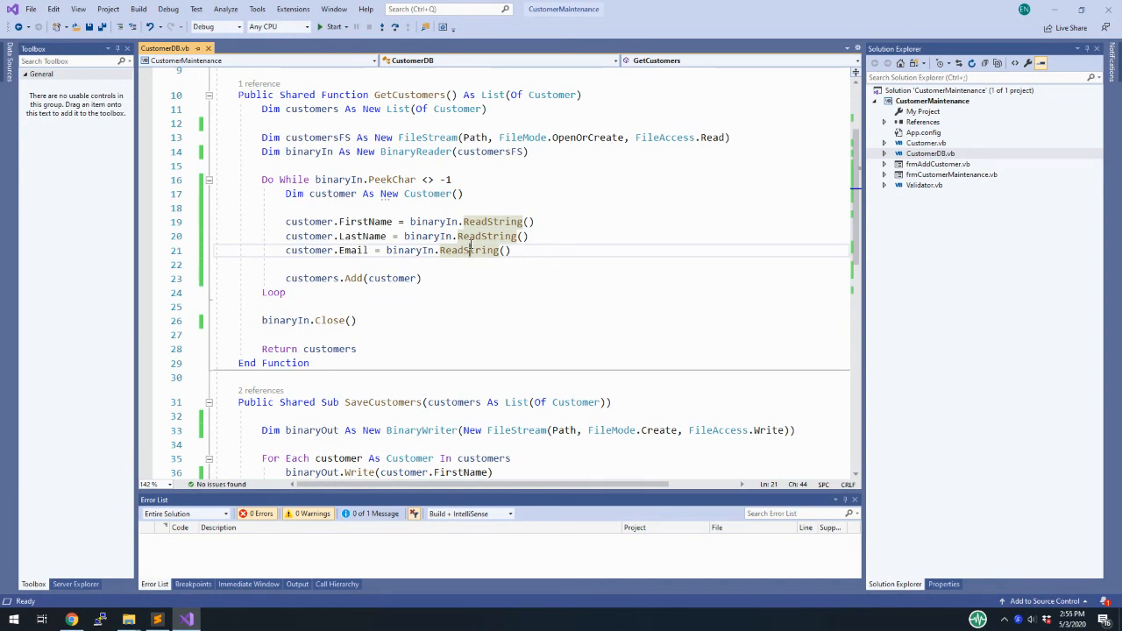
pyautogui.moveTo(465, 250)
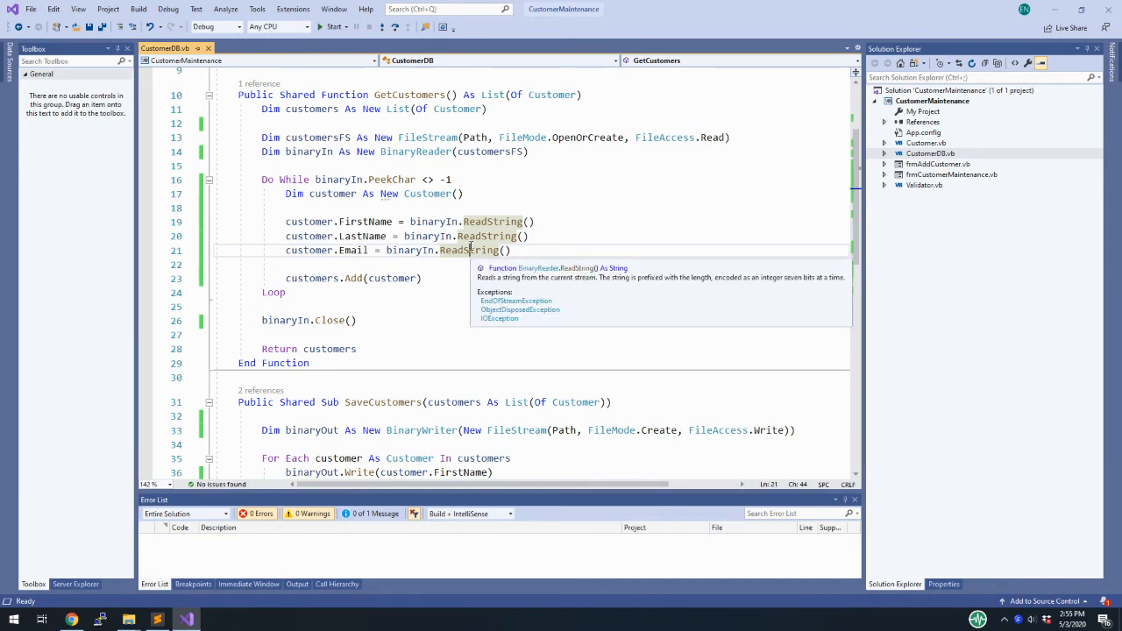